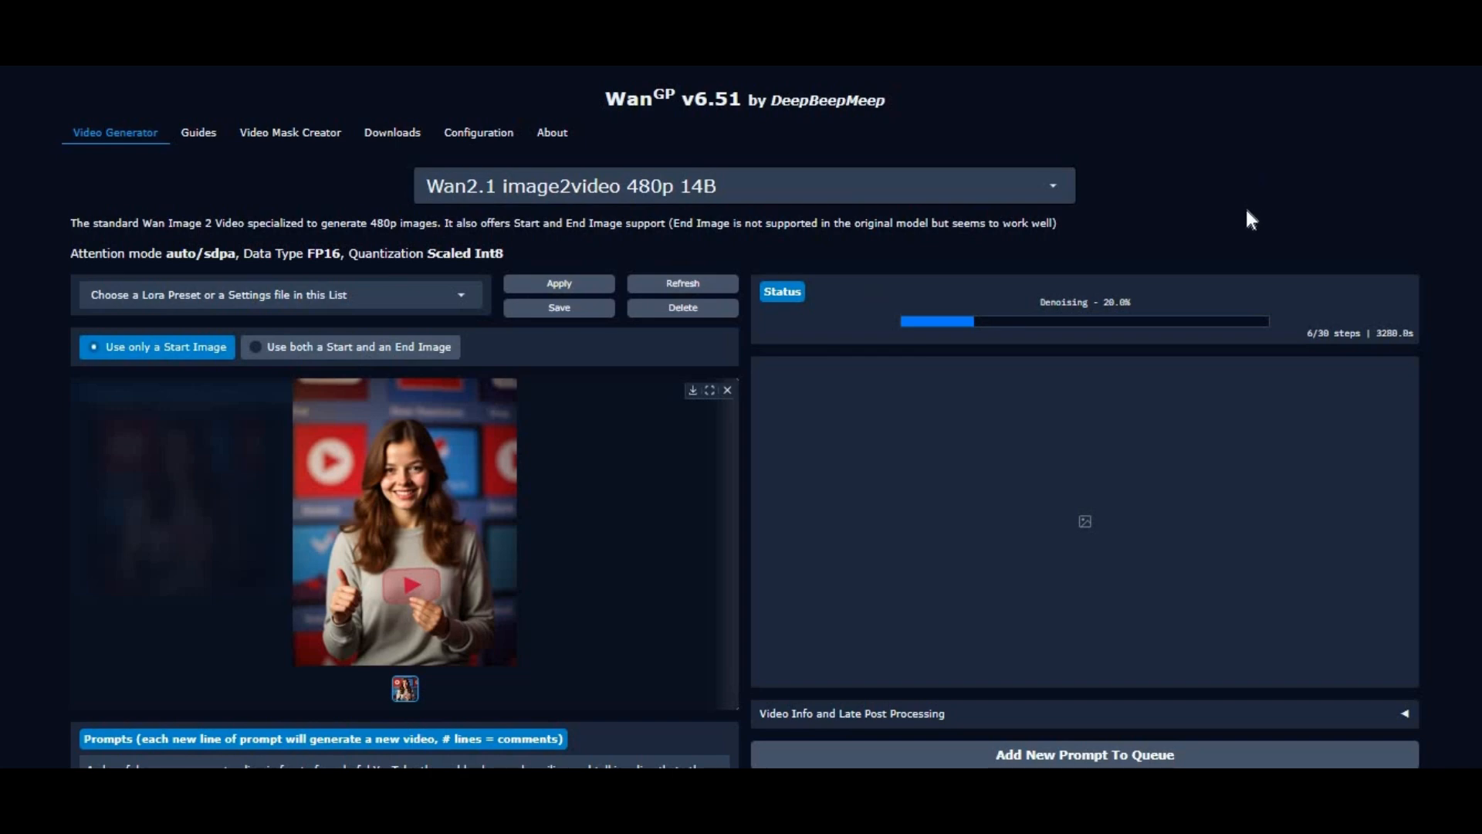
Open the model dropdown listing the Wan, Vace, SkyReels, LTX and Hunyuan models
scroll("down", 3)
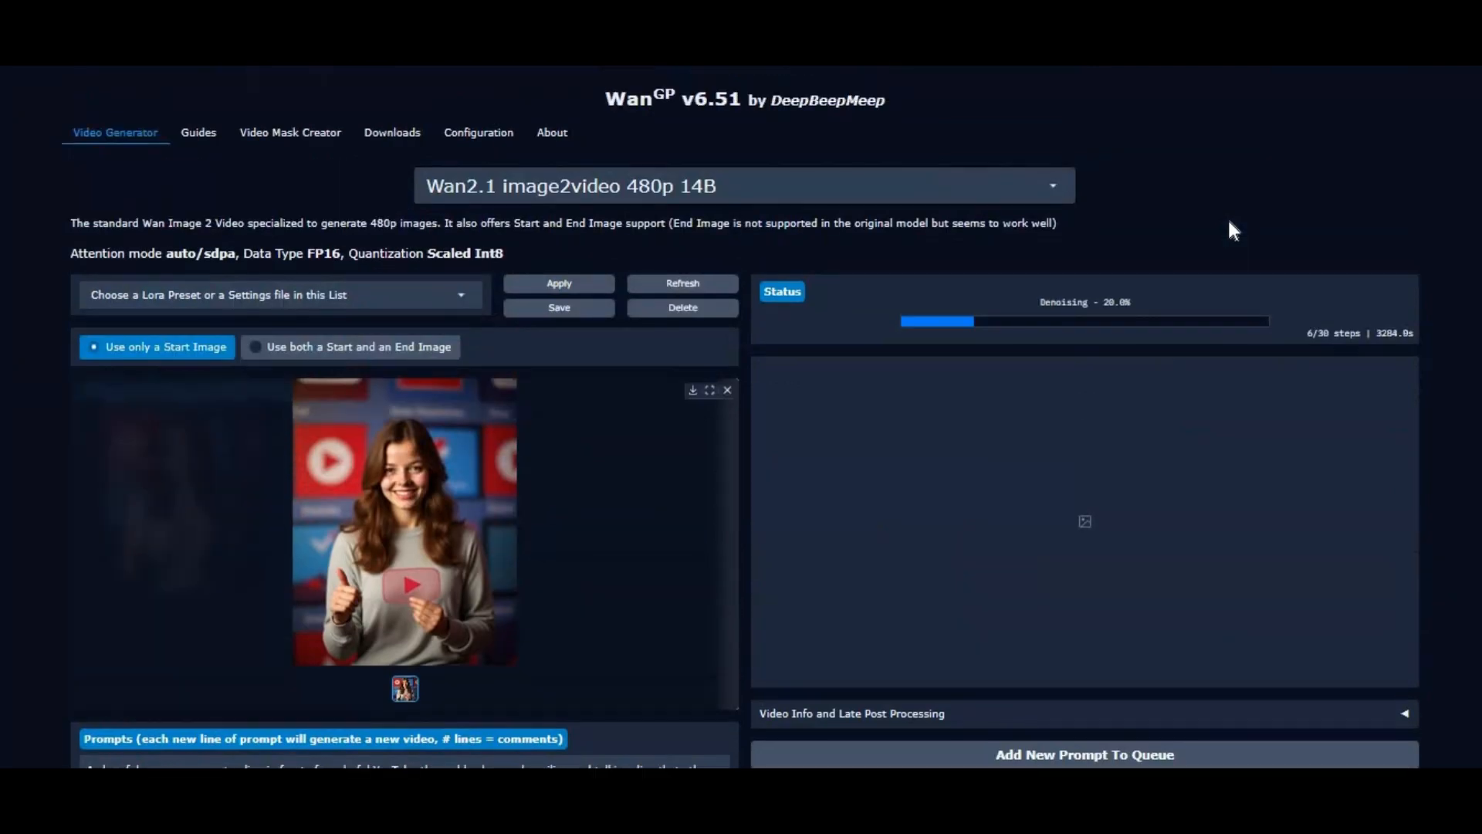
scroll("down", 3)
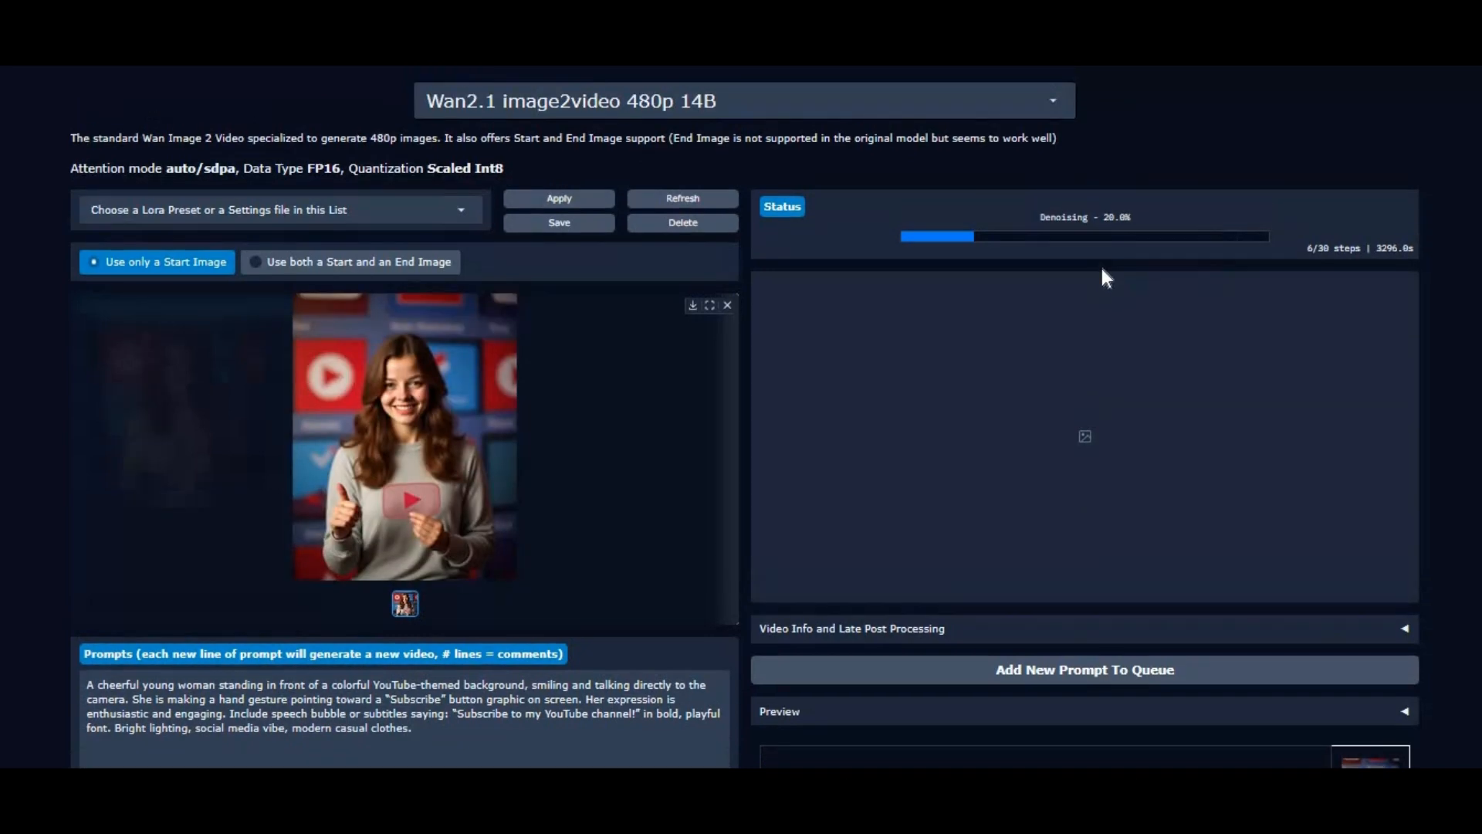
left_click(743, 101)
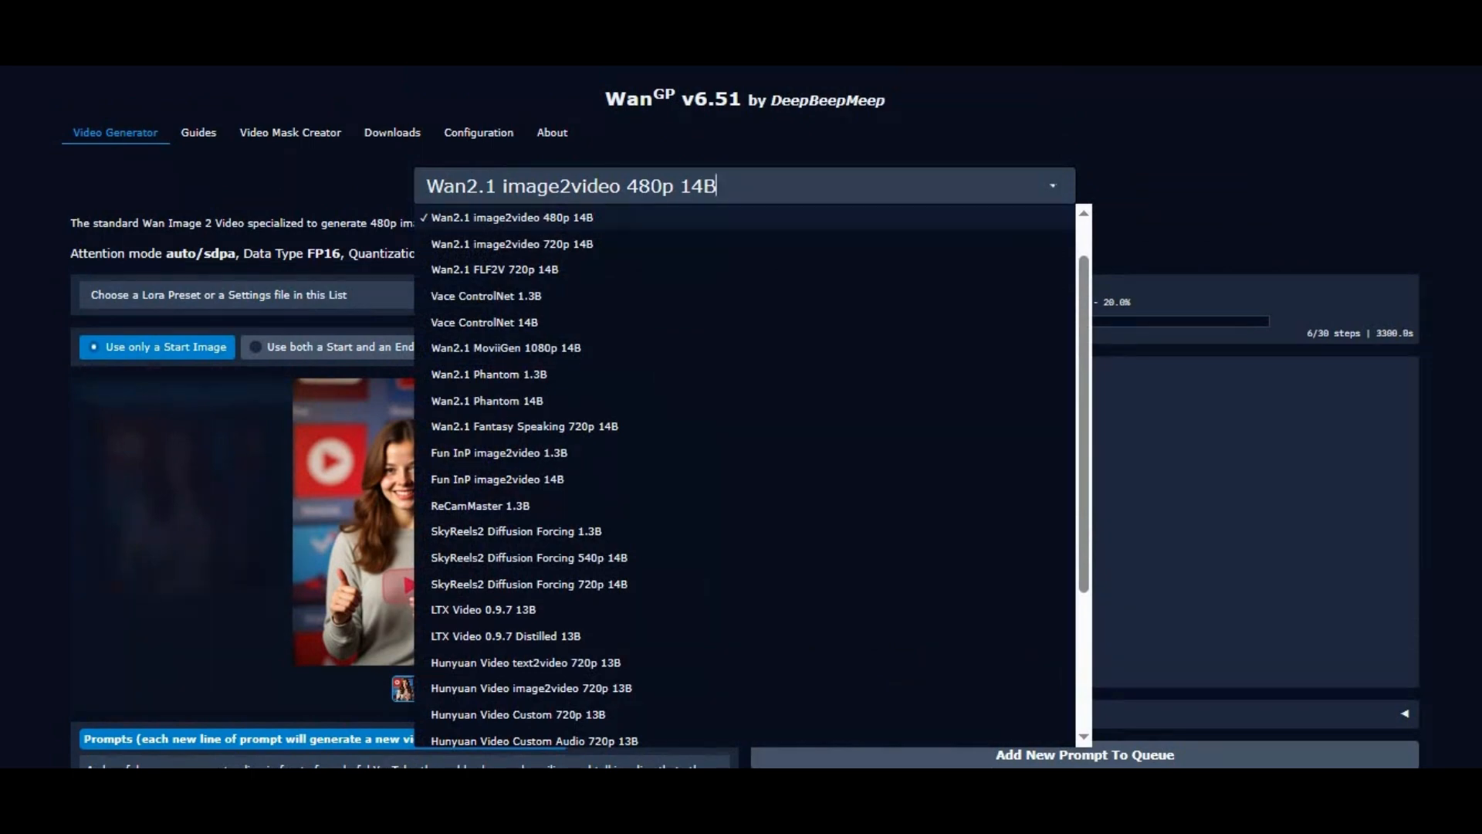
mouse_move(1151, 223)
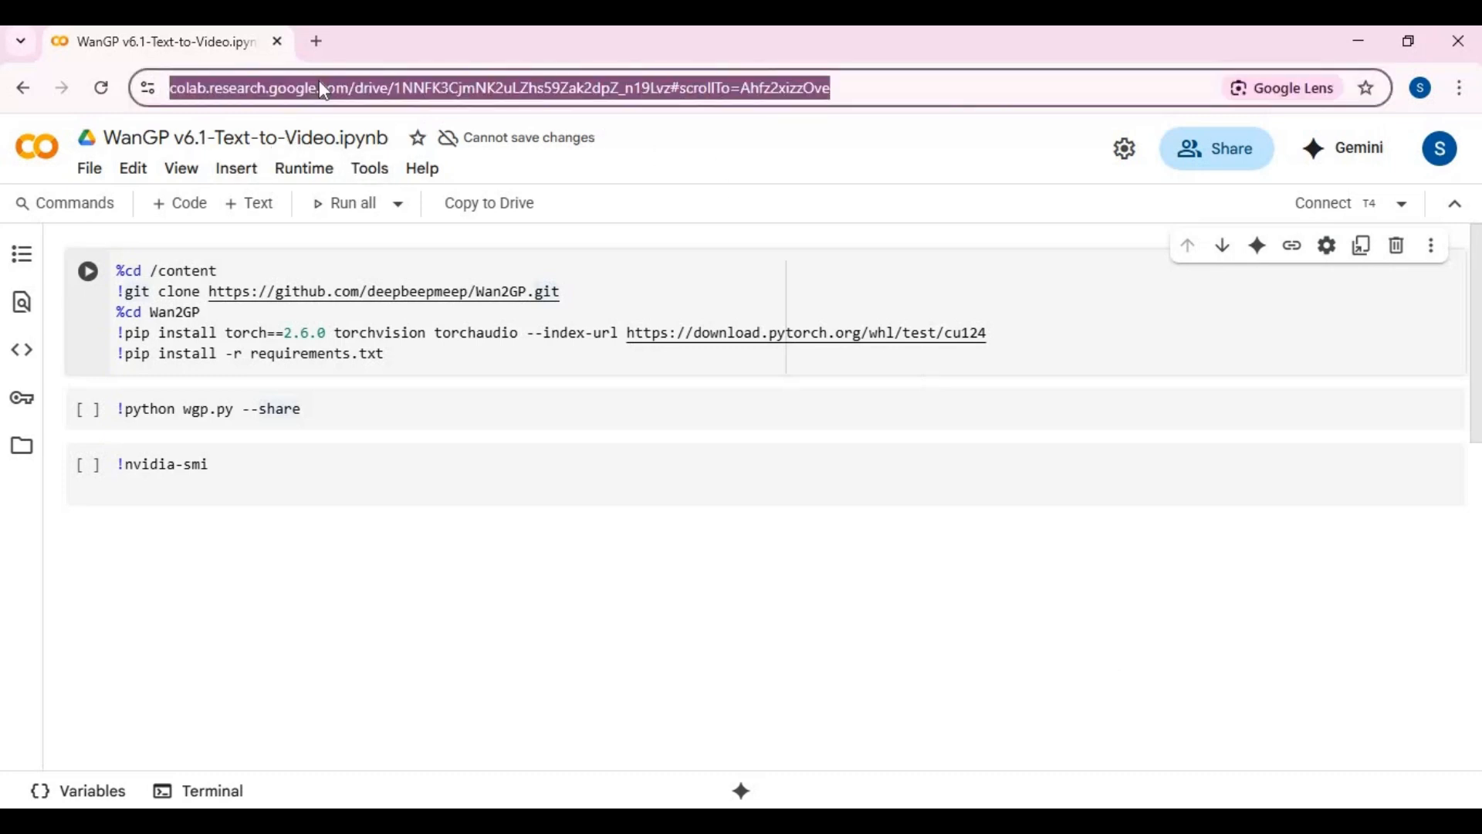
mouse_move(797, 104)
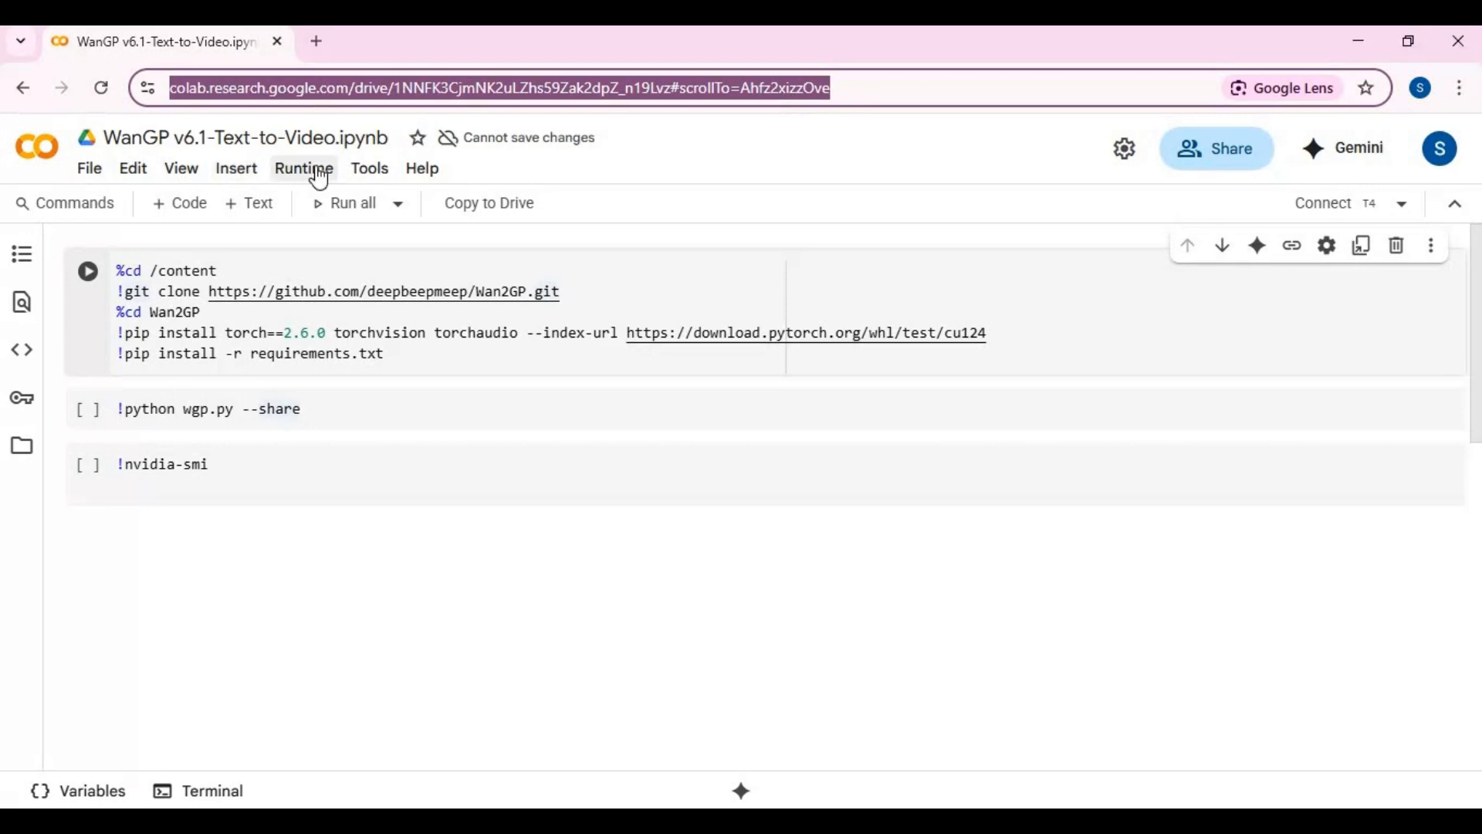
Change the Colab runtime type to a T4 GPU and save it
left_click(303, 167)
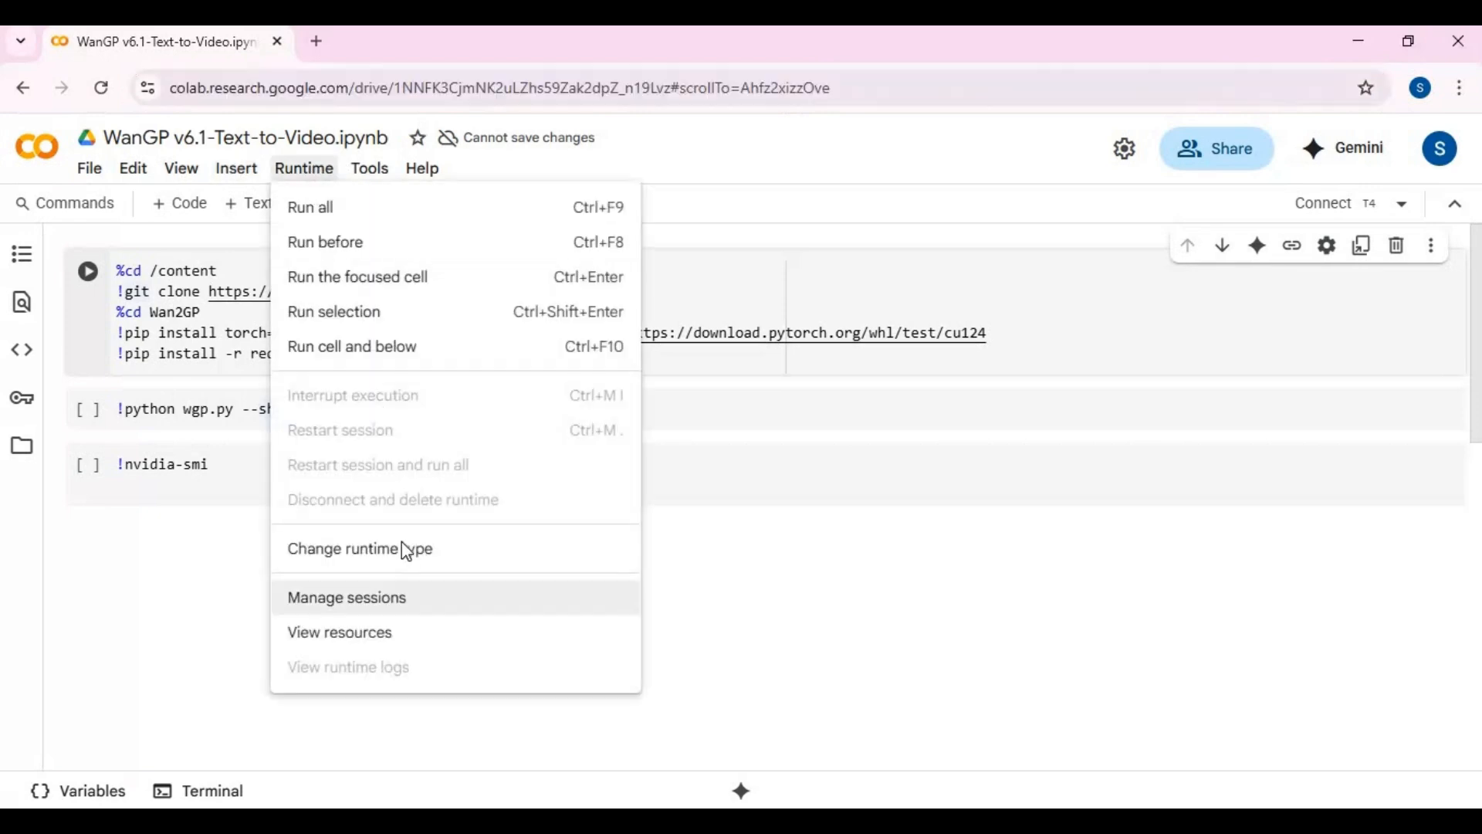
left_click(359, 548)
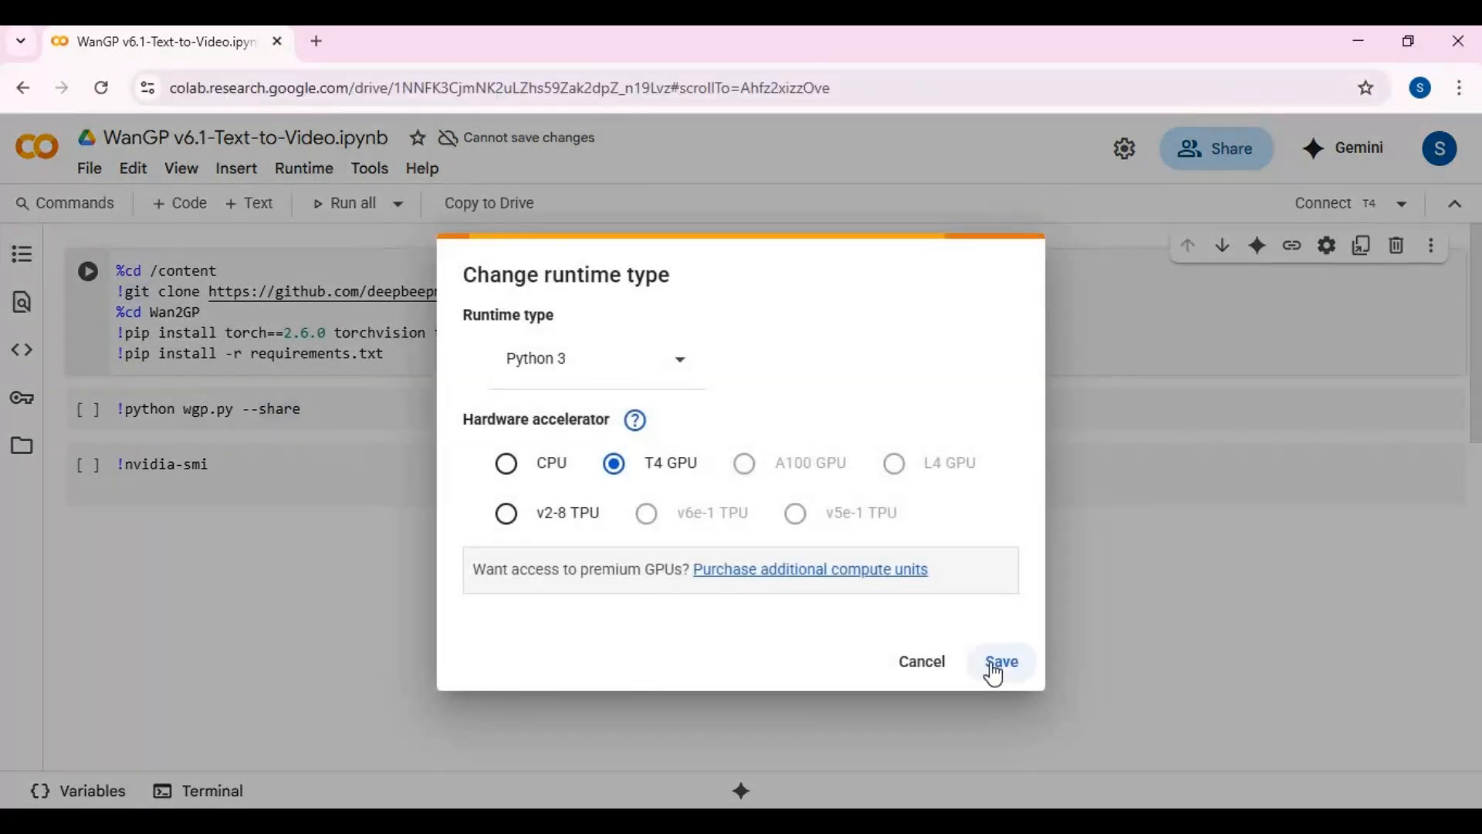
left_click(1000, 661)
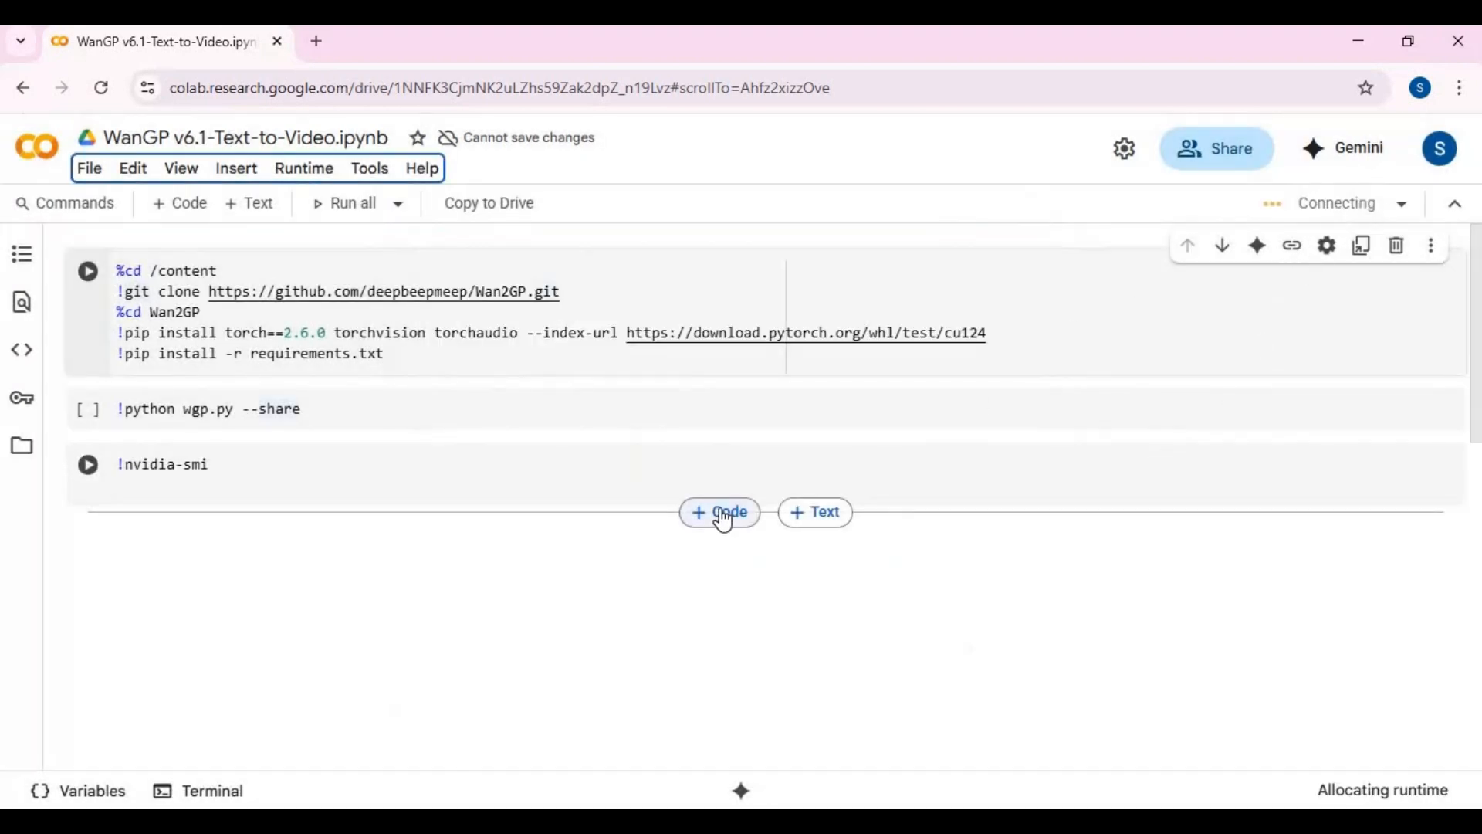
mouse_move(719, 511)
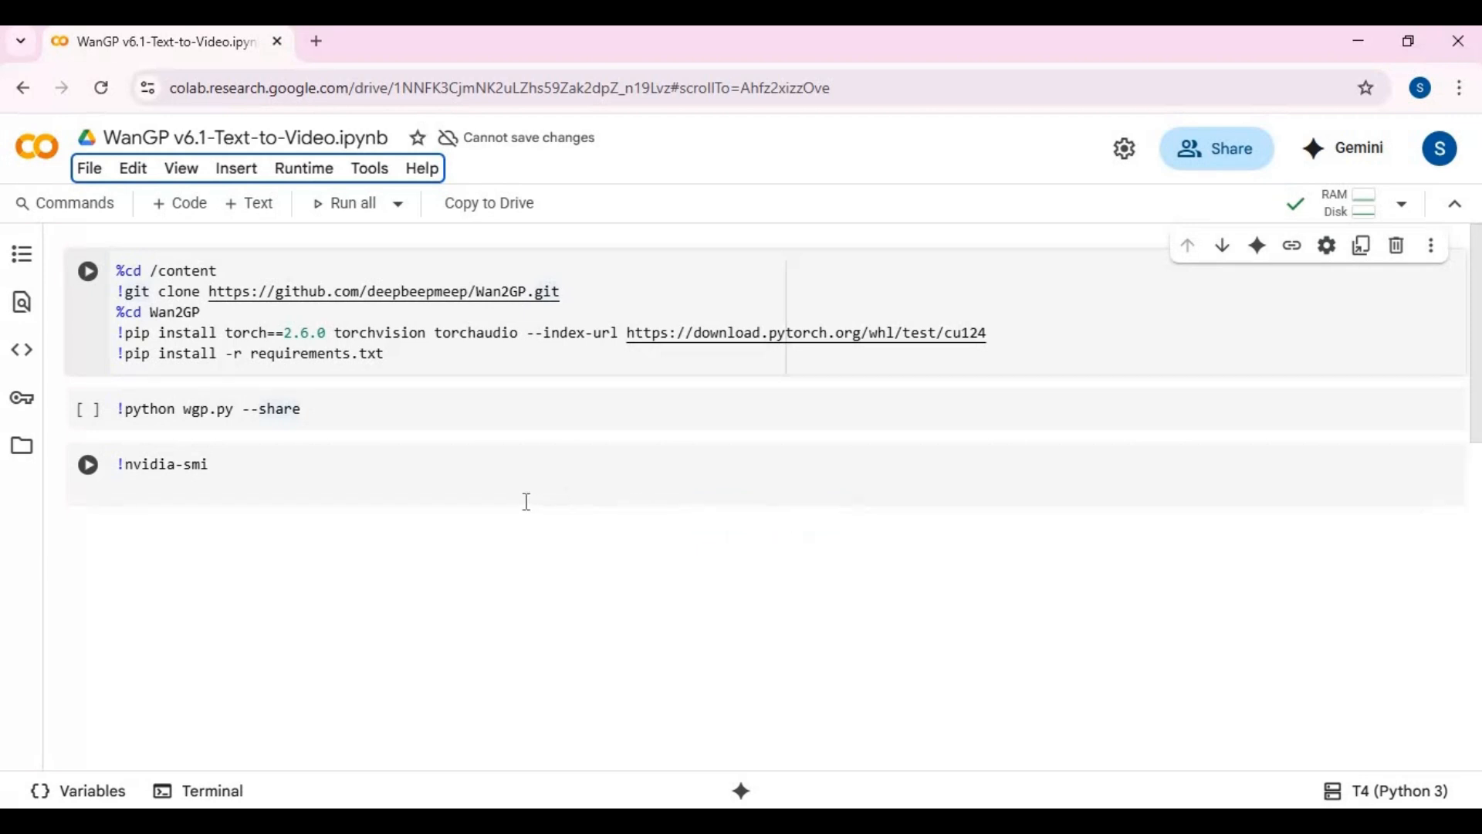
mouse_move(578, 425)
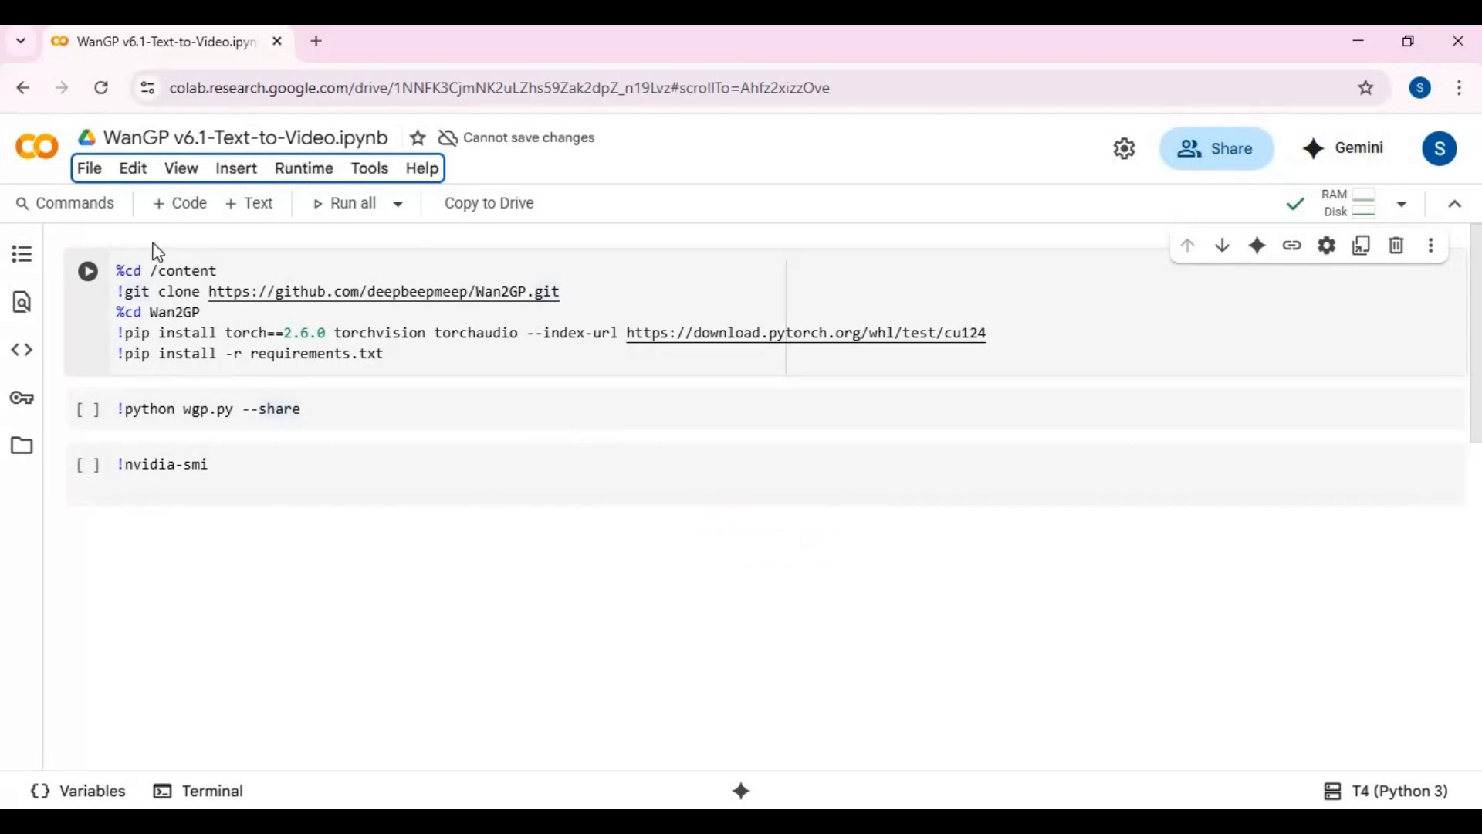
Run the WanGP setup cell, allowing it despite the notebook warning
left_click(87, 271)
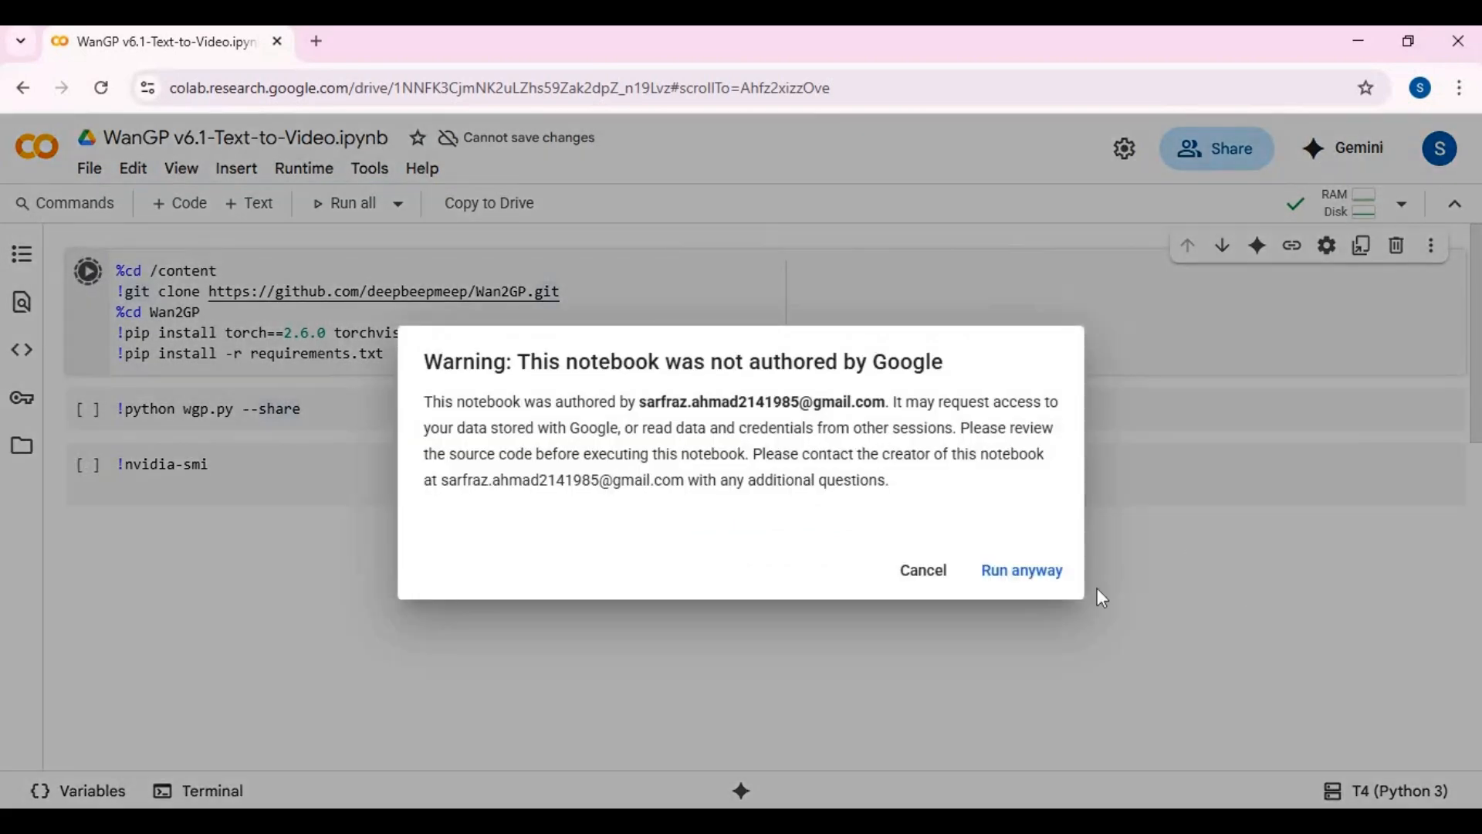
left_click(1021, 570)
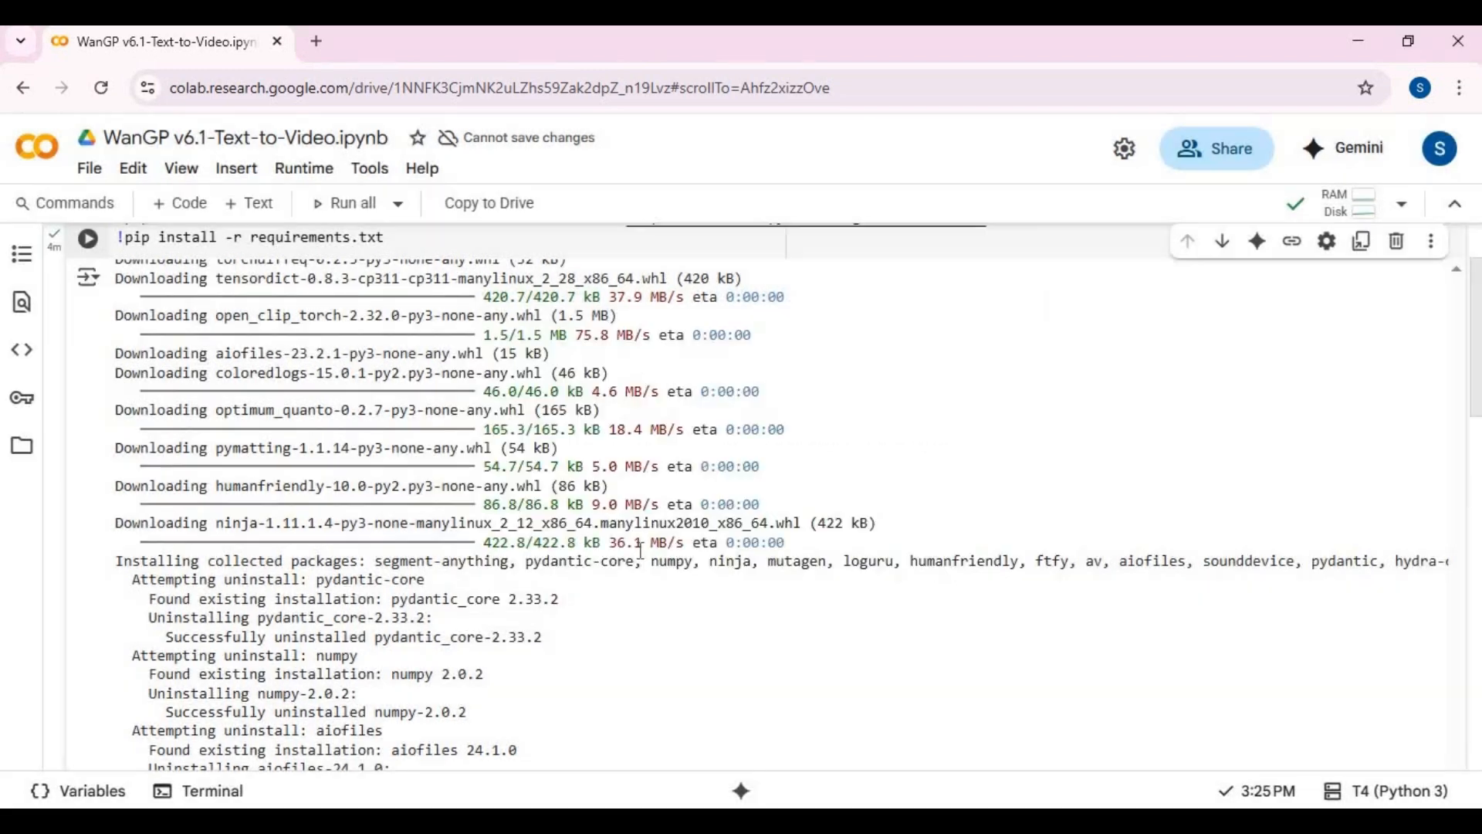
scroll("down", 3)
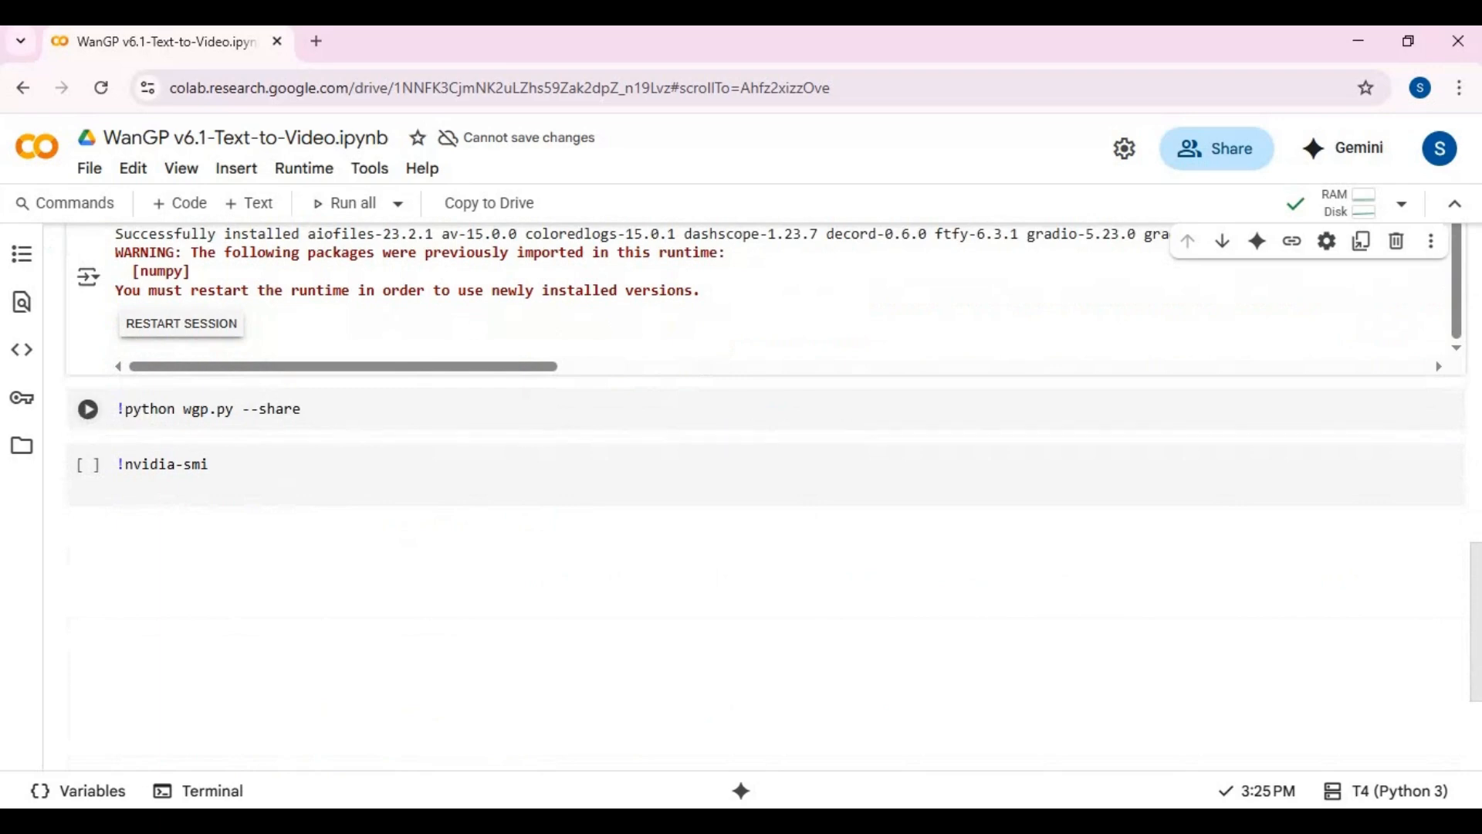
Launch WanGP with wgp.py --share and follow the gradio.live public link
left_click(87, 408)
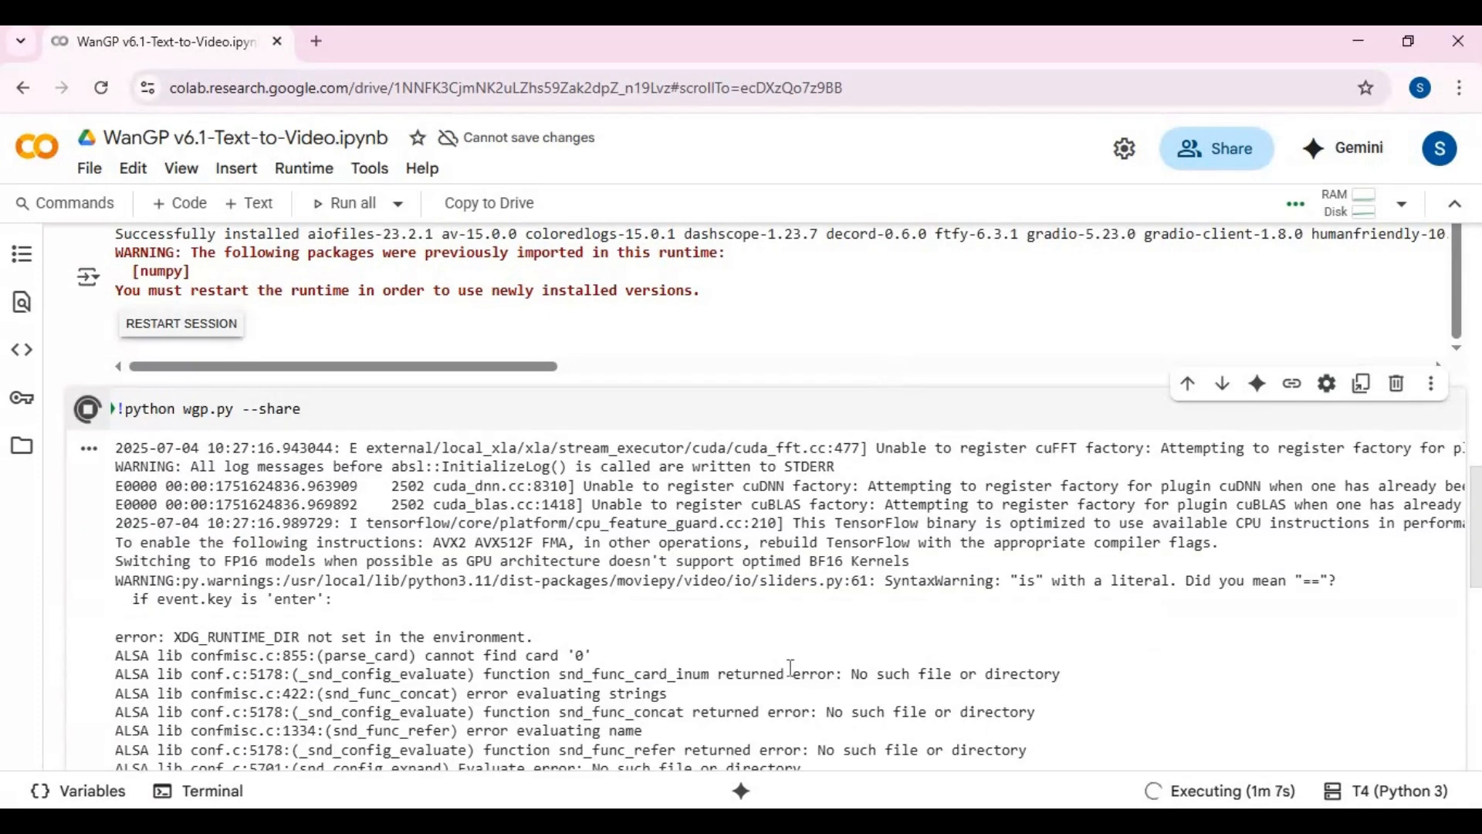
scroll("down", 3)
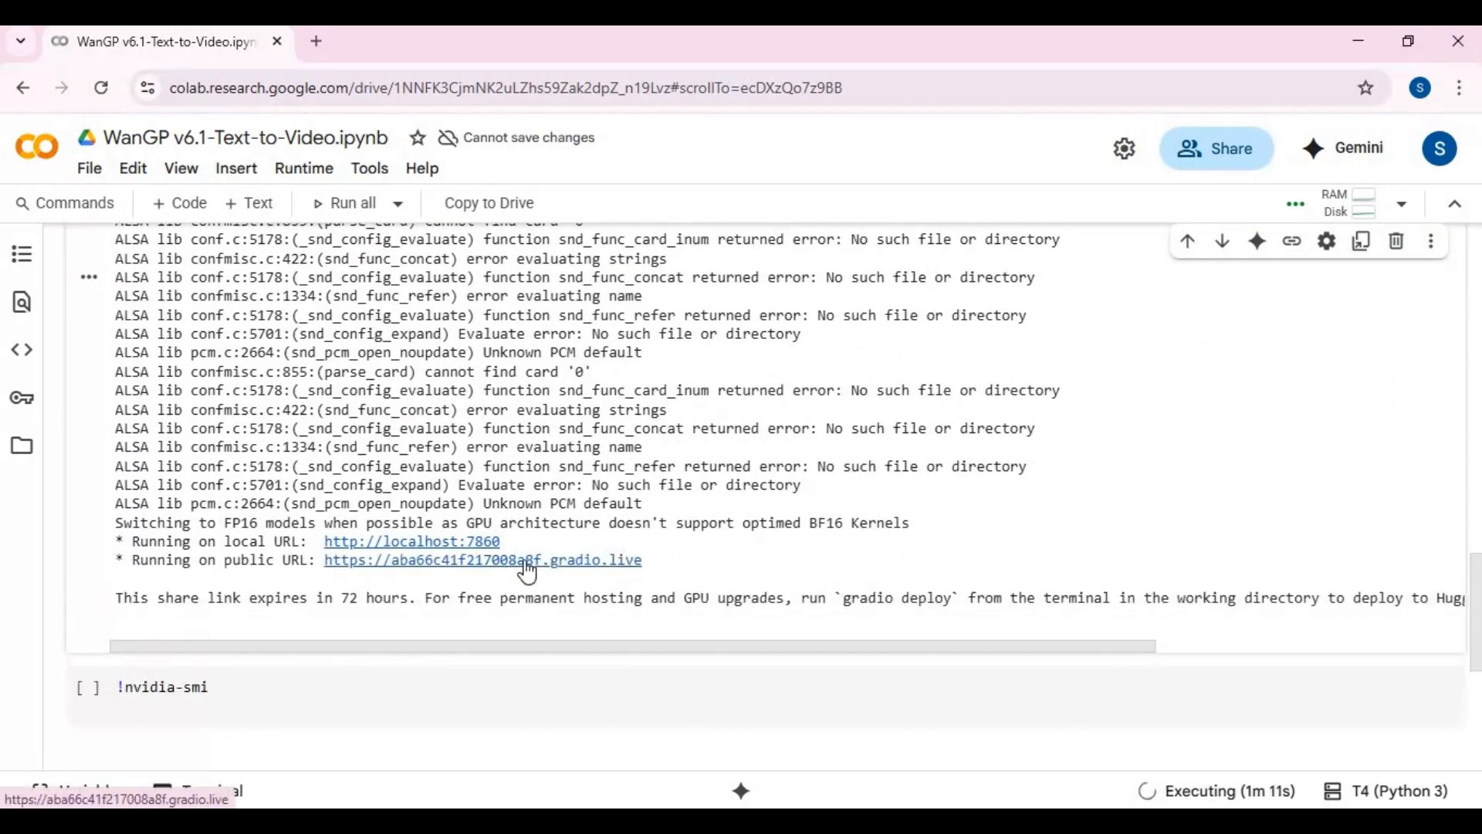
left_click(480, 560)
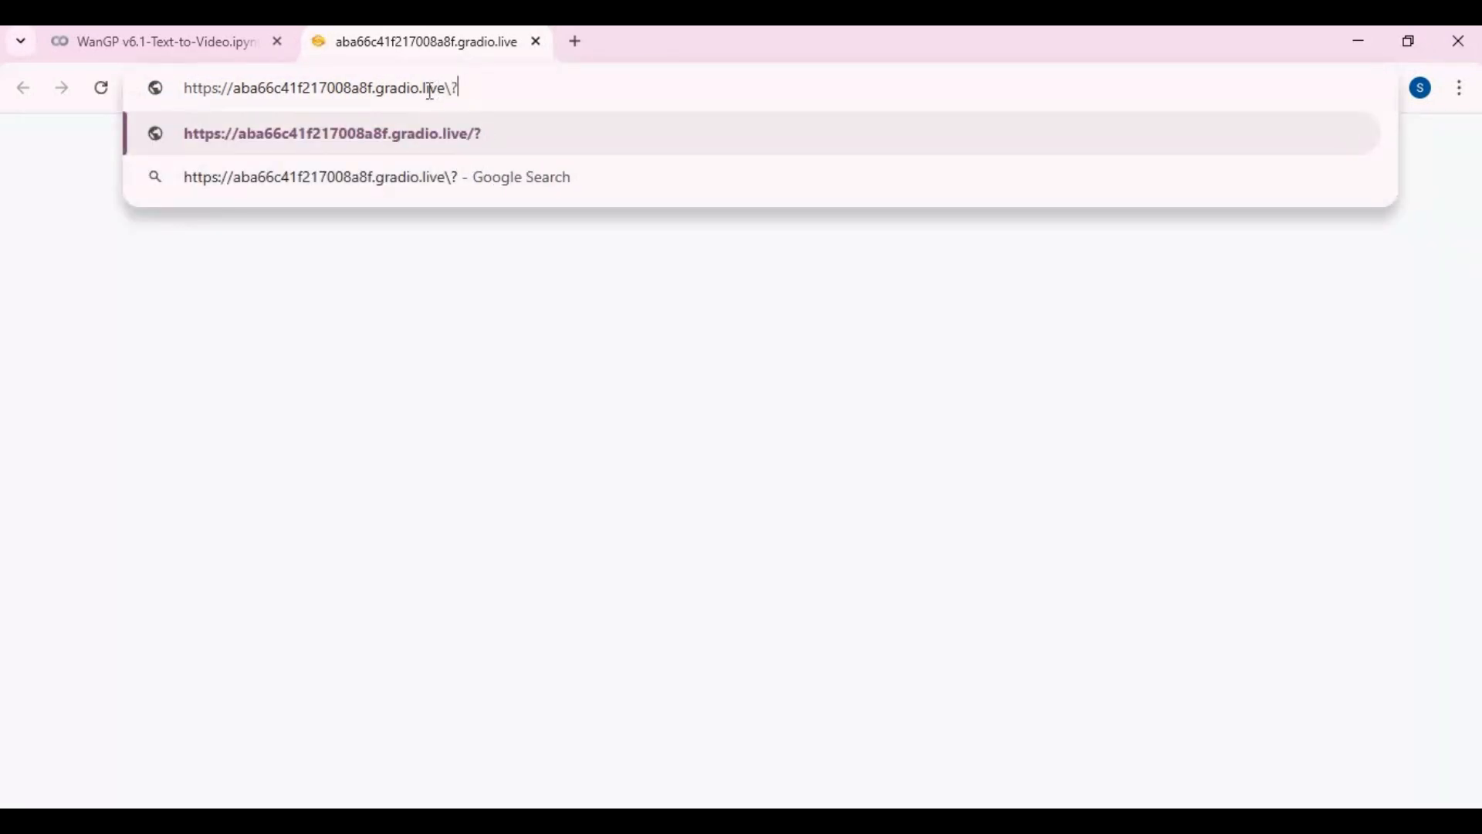
Reload the gradio.live URL with ?__theme=dark appended to get the dark interface
type("__theme")
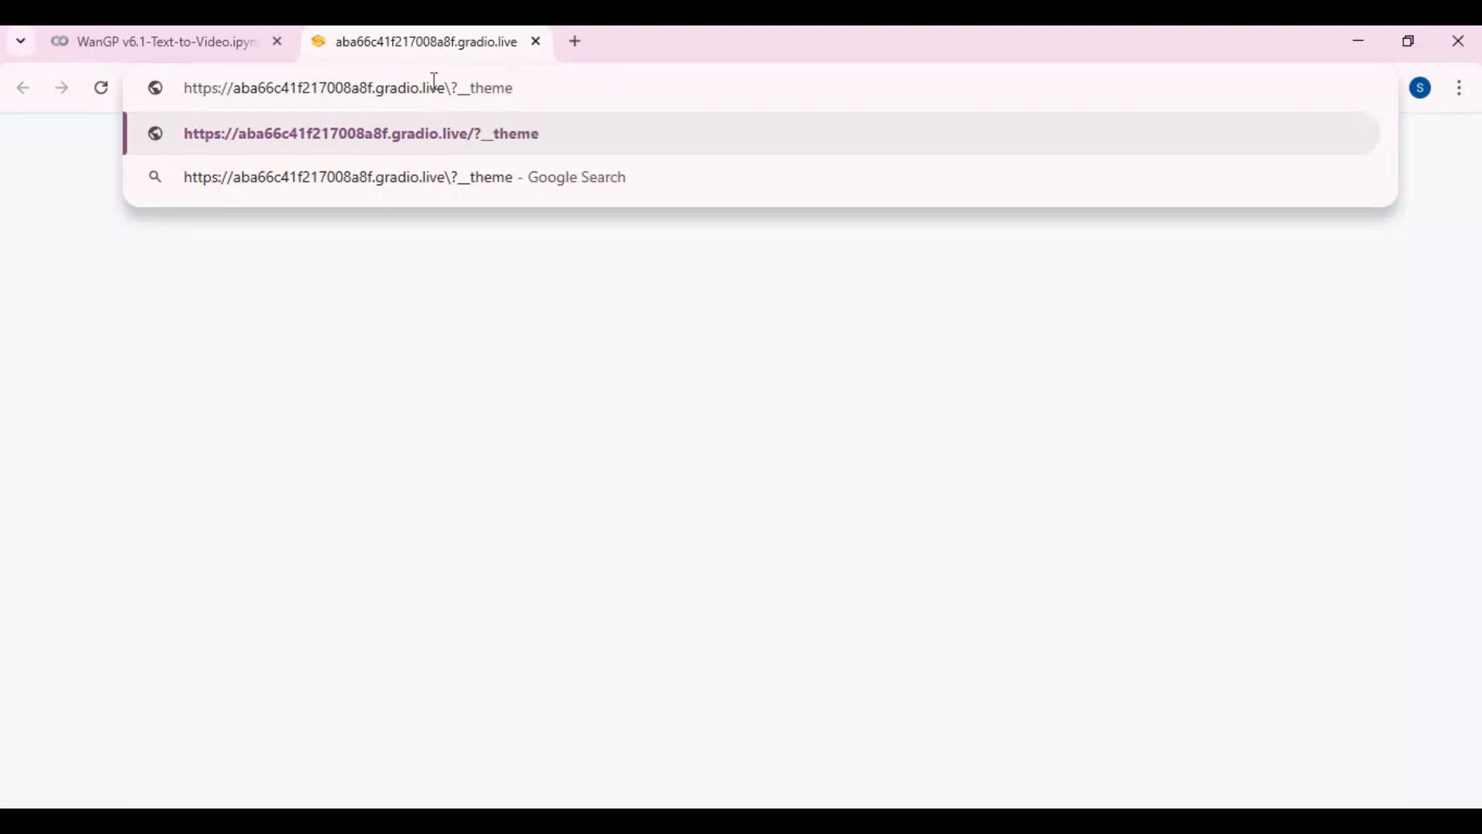
type("=dark")
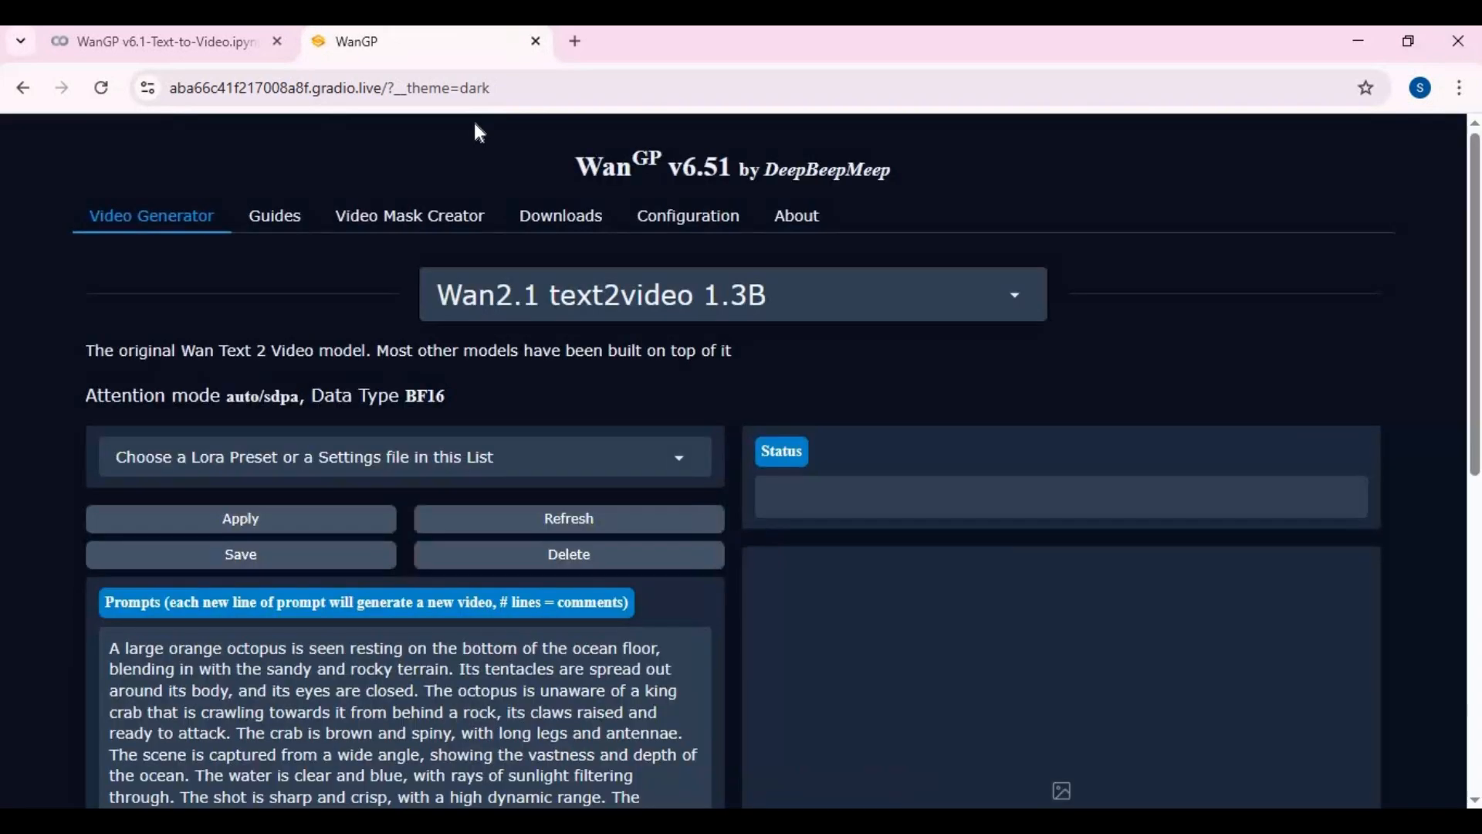
scroll("down", 3)
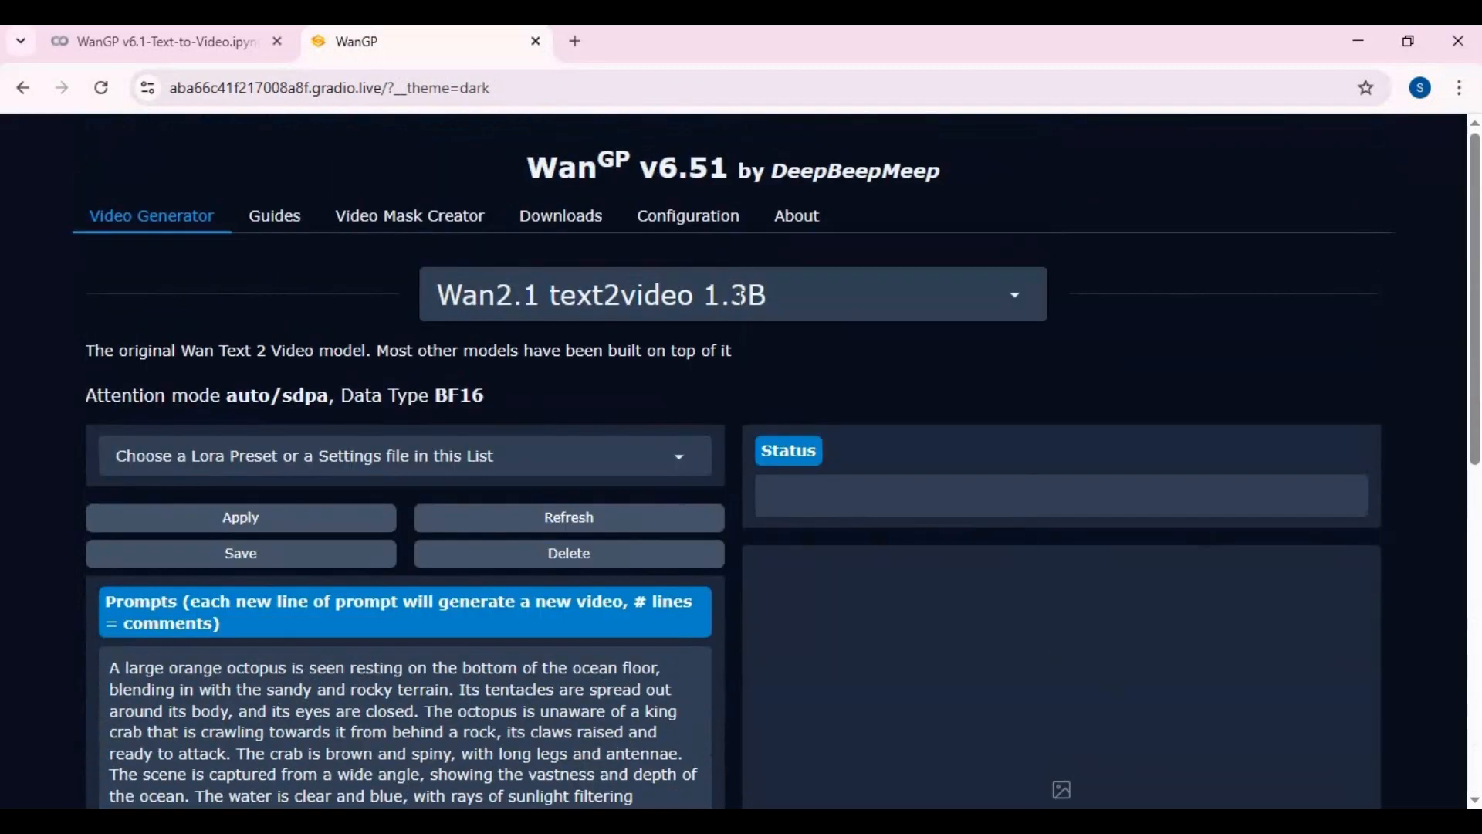
scroll("down", 3)
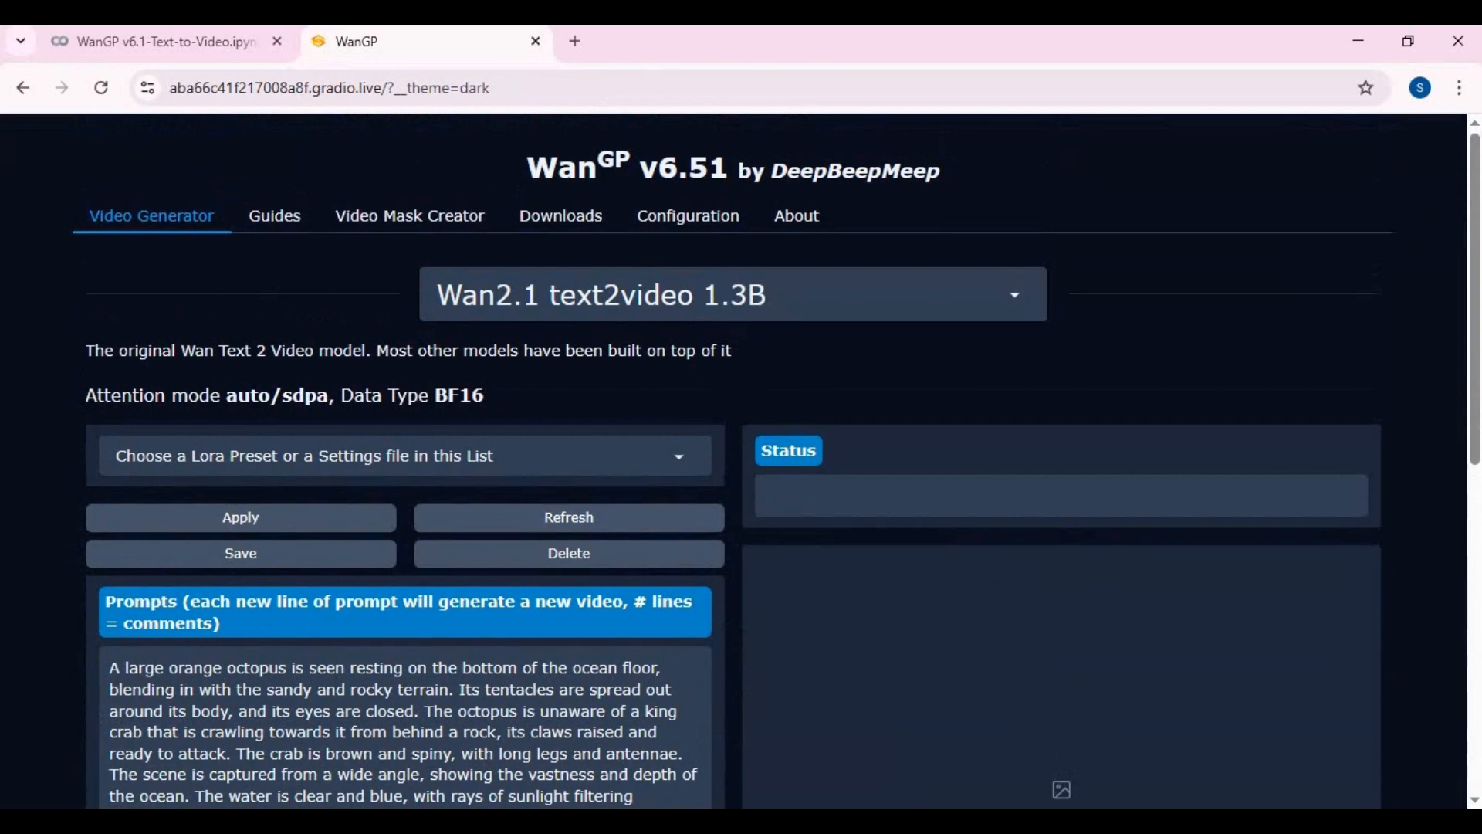
left_click(728, 294)
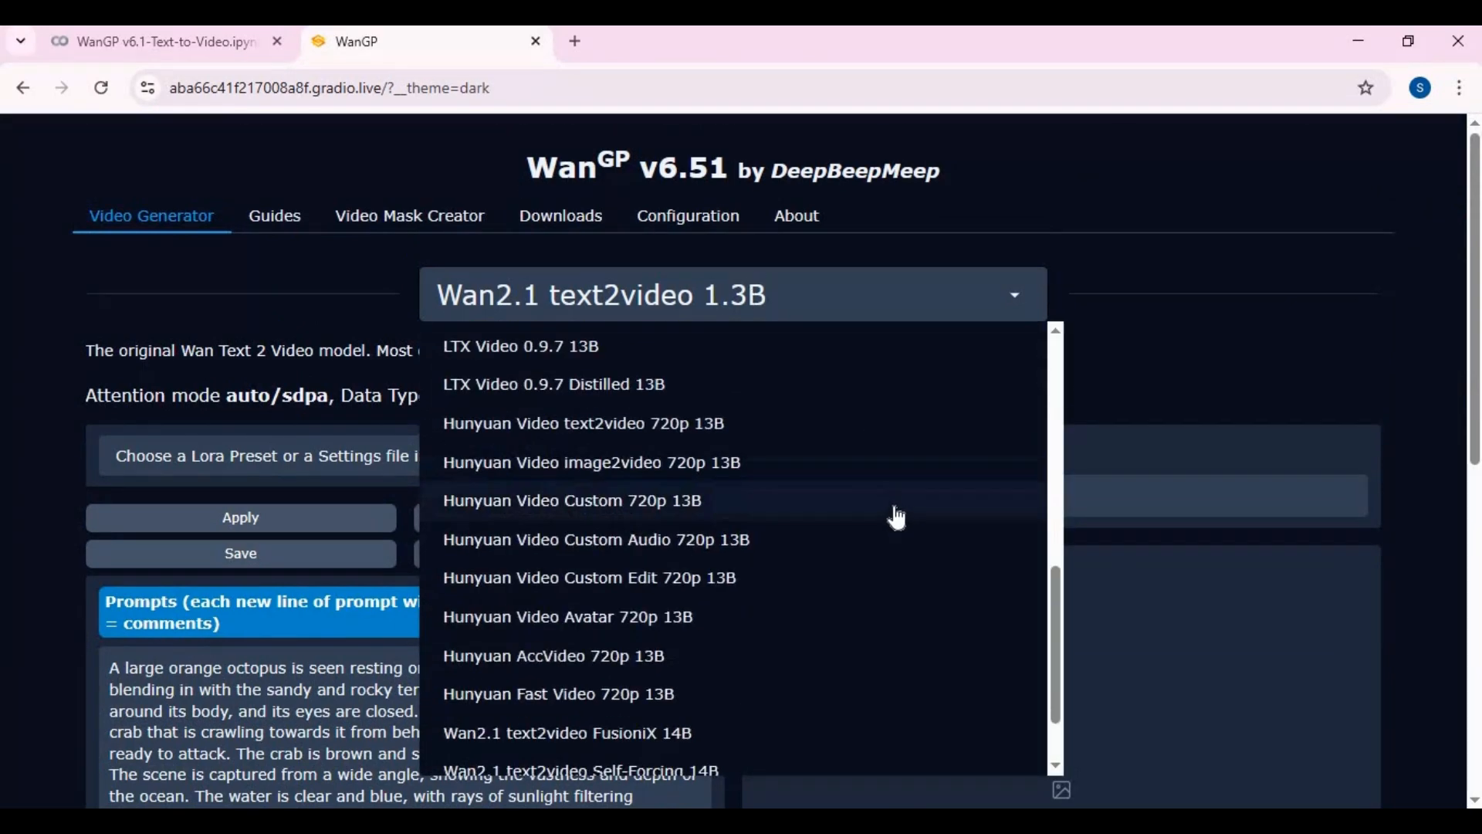
scroll("up", 3)
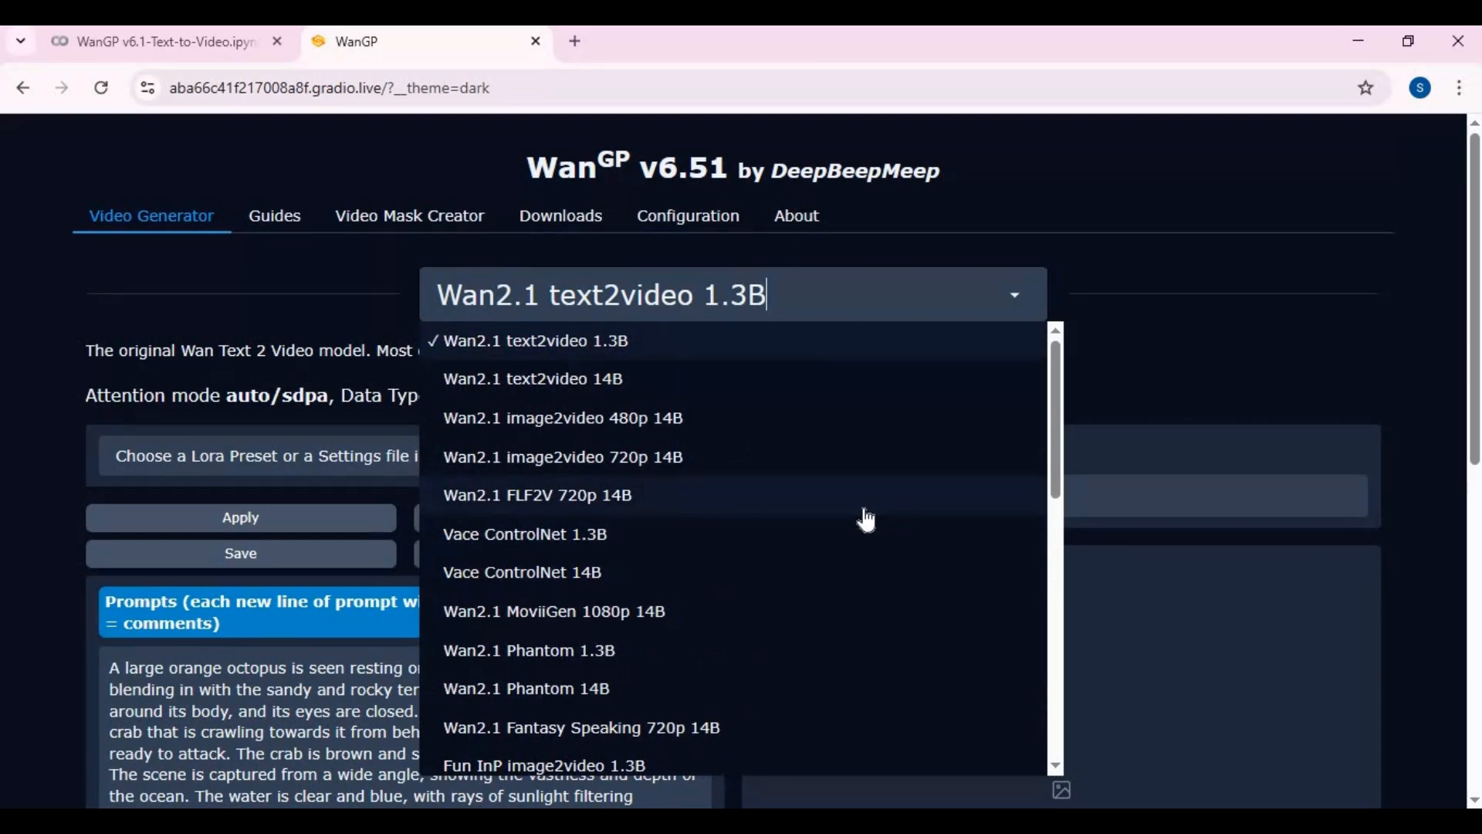
mouse_move(862, 391)
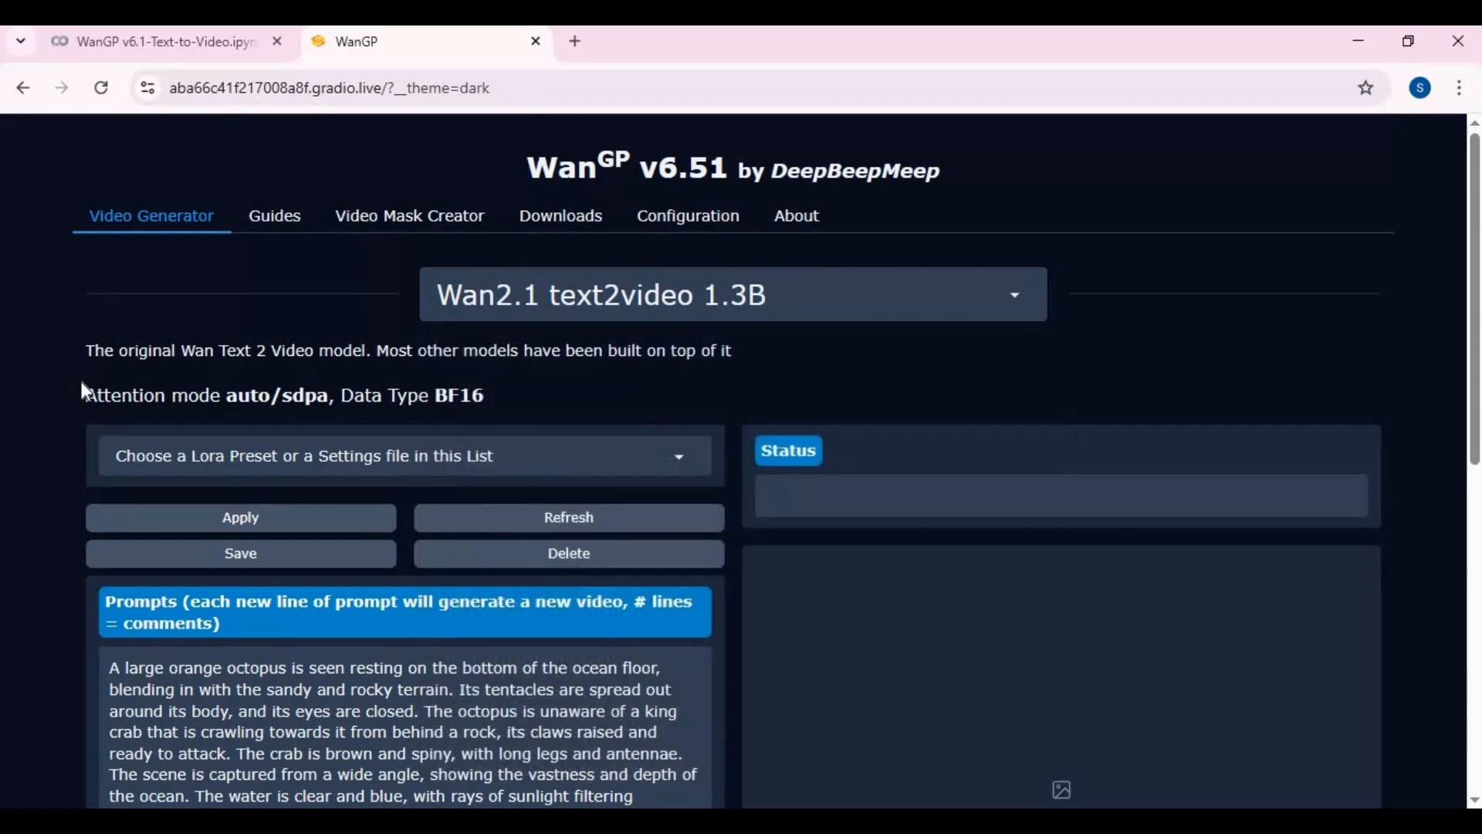
mouse_move(688, 216)
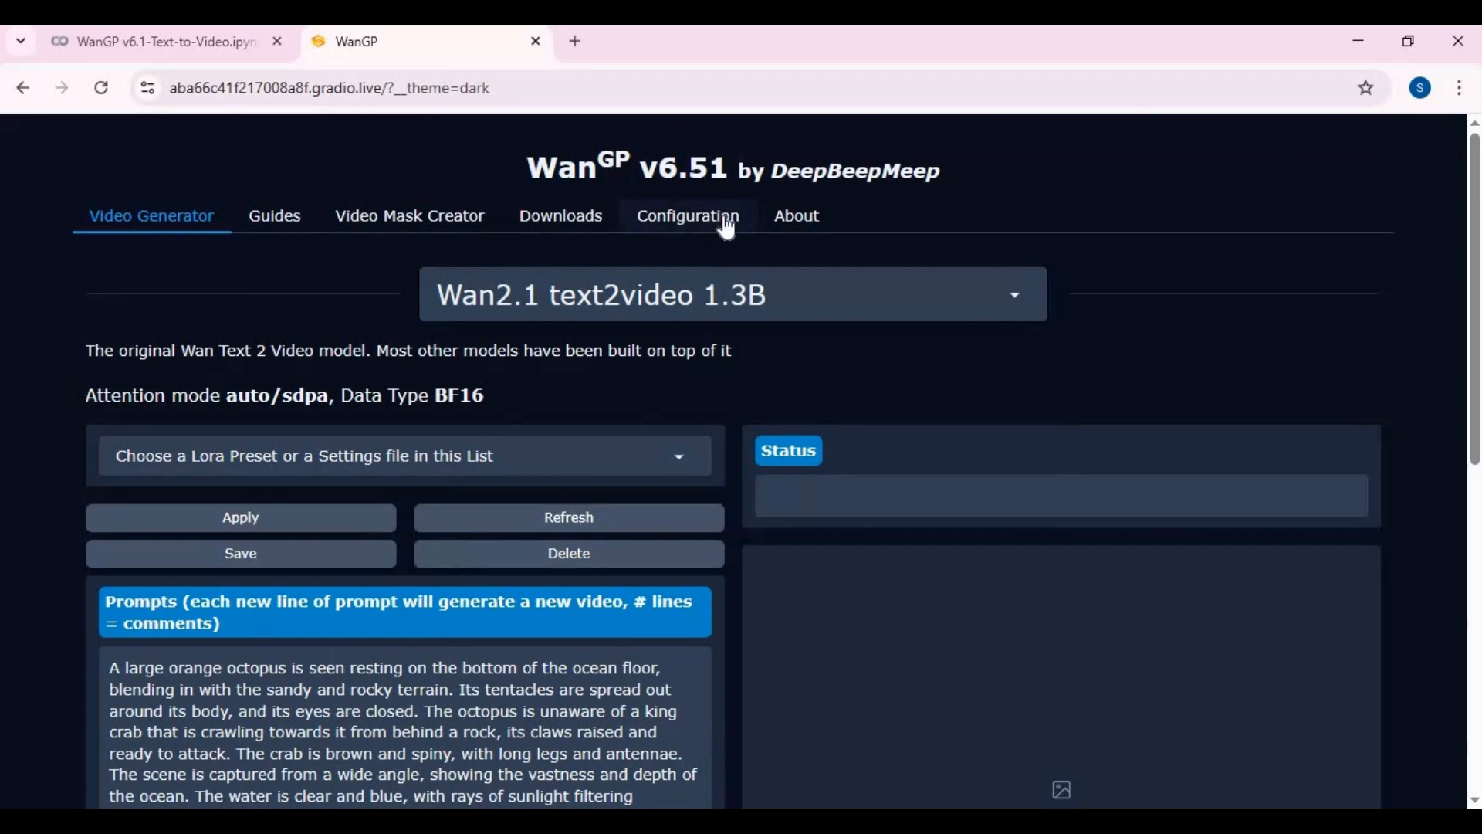
Browse the Configuration, Downloads and Video Mask Creator pages, then return to Video Generator
left_click(687, 215)
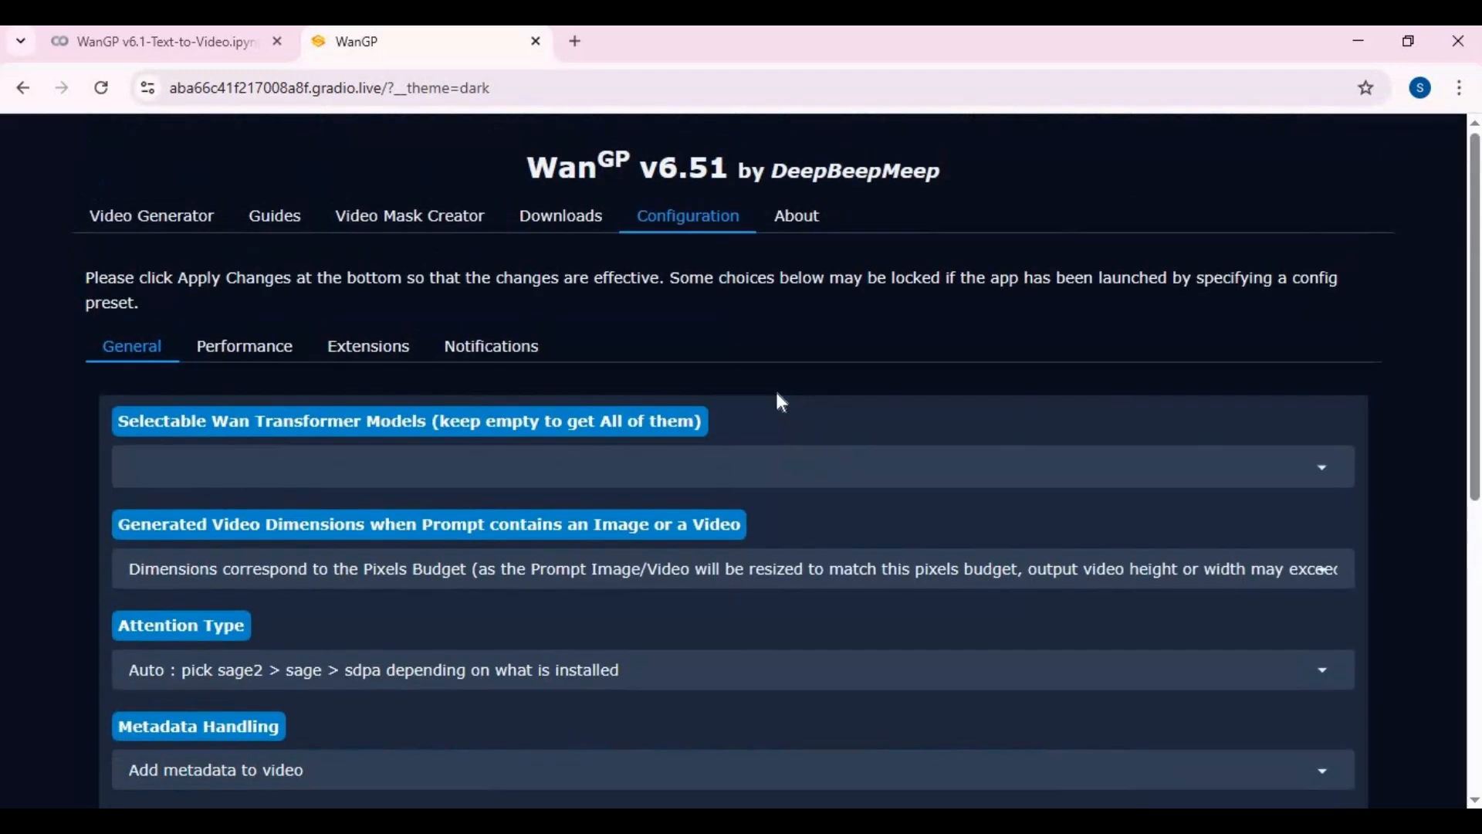
left_click(560, 216)
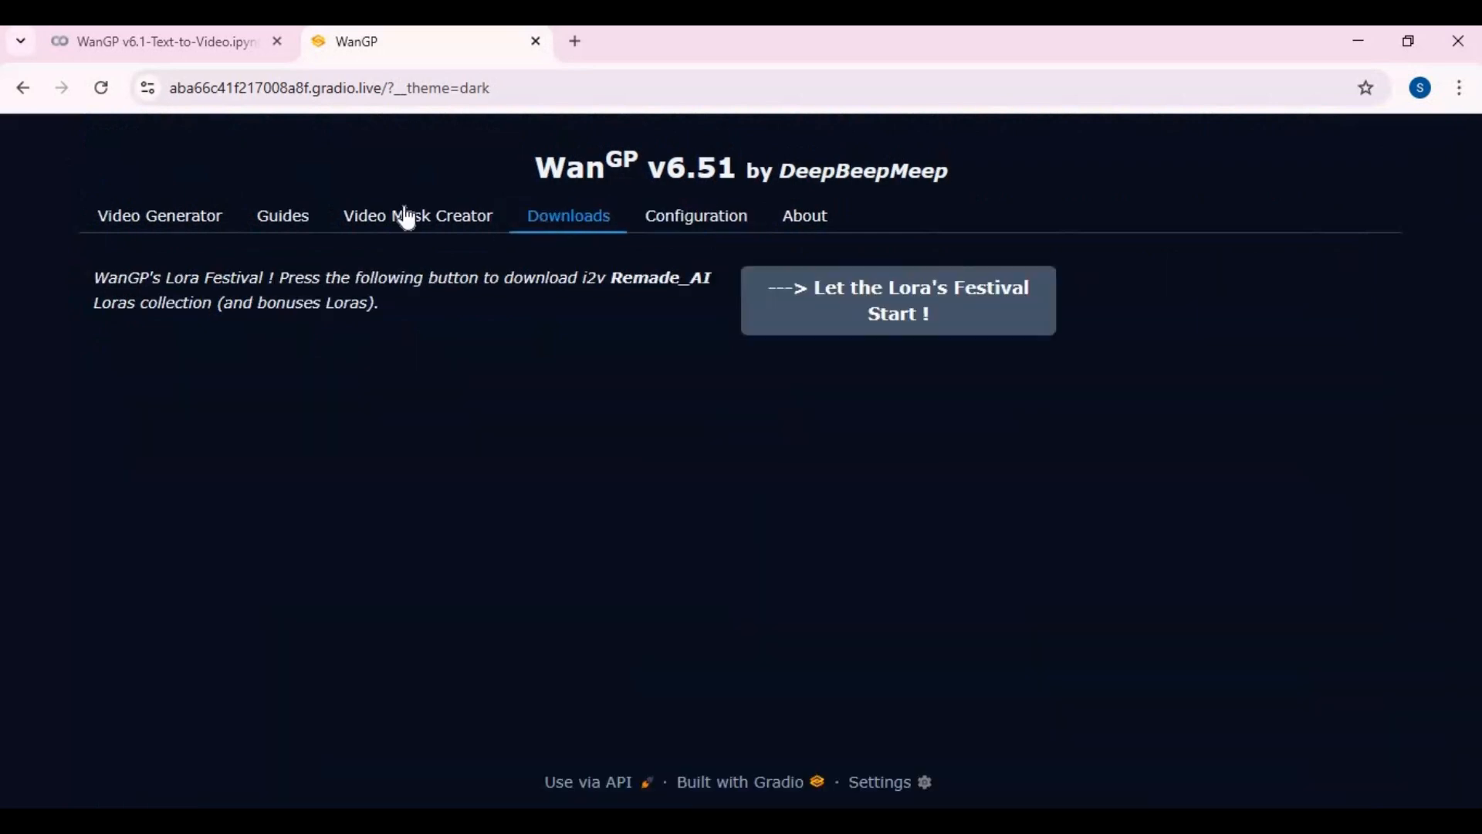
mouse_move(403, 230)
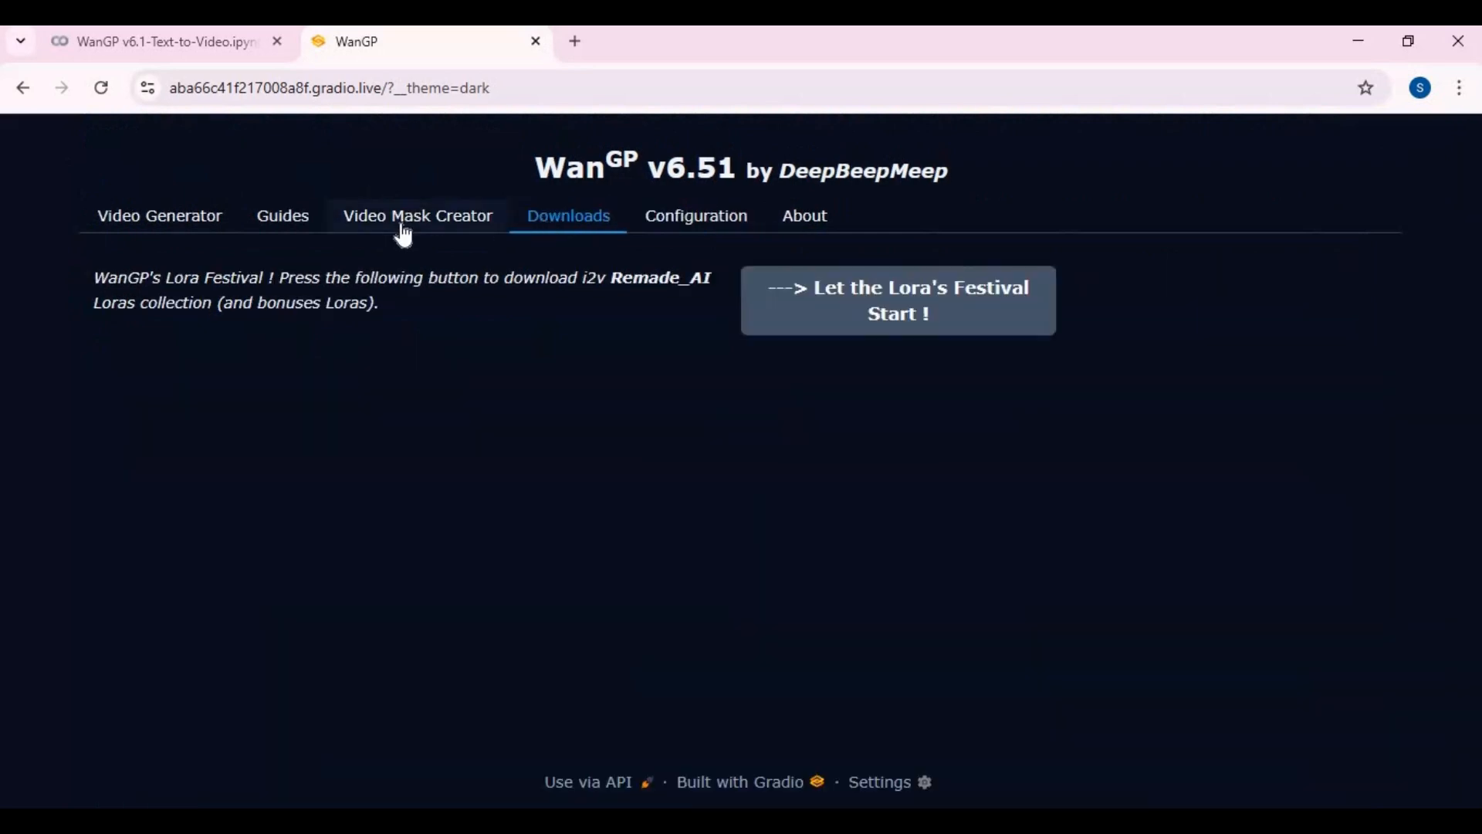
left_click(417, 216)
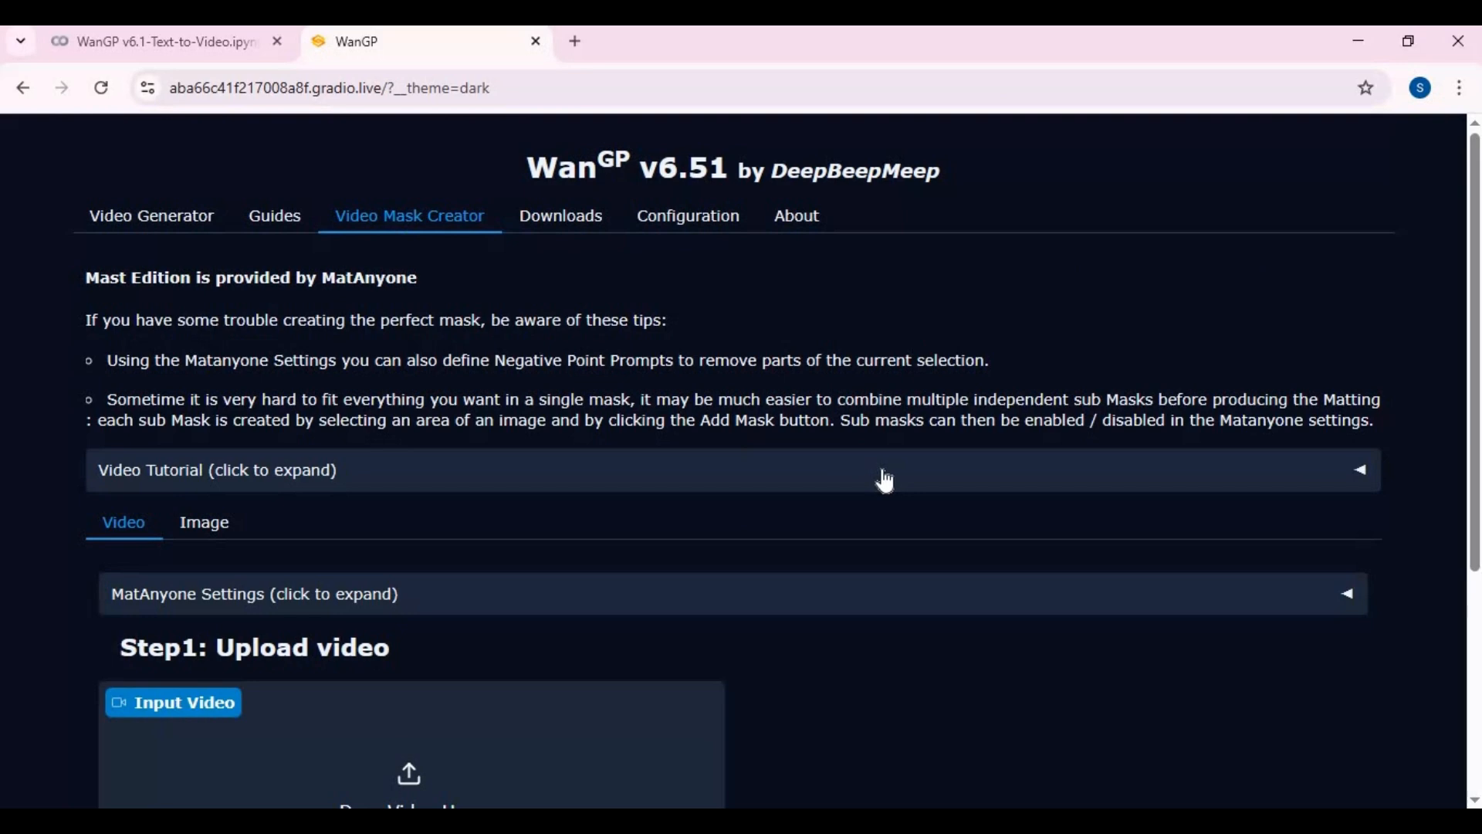
scroll("down", 3)
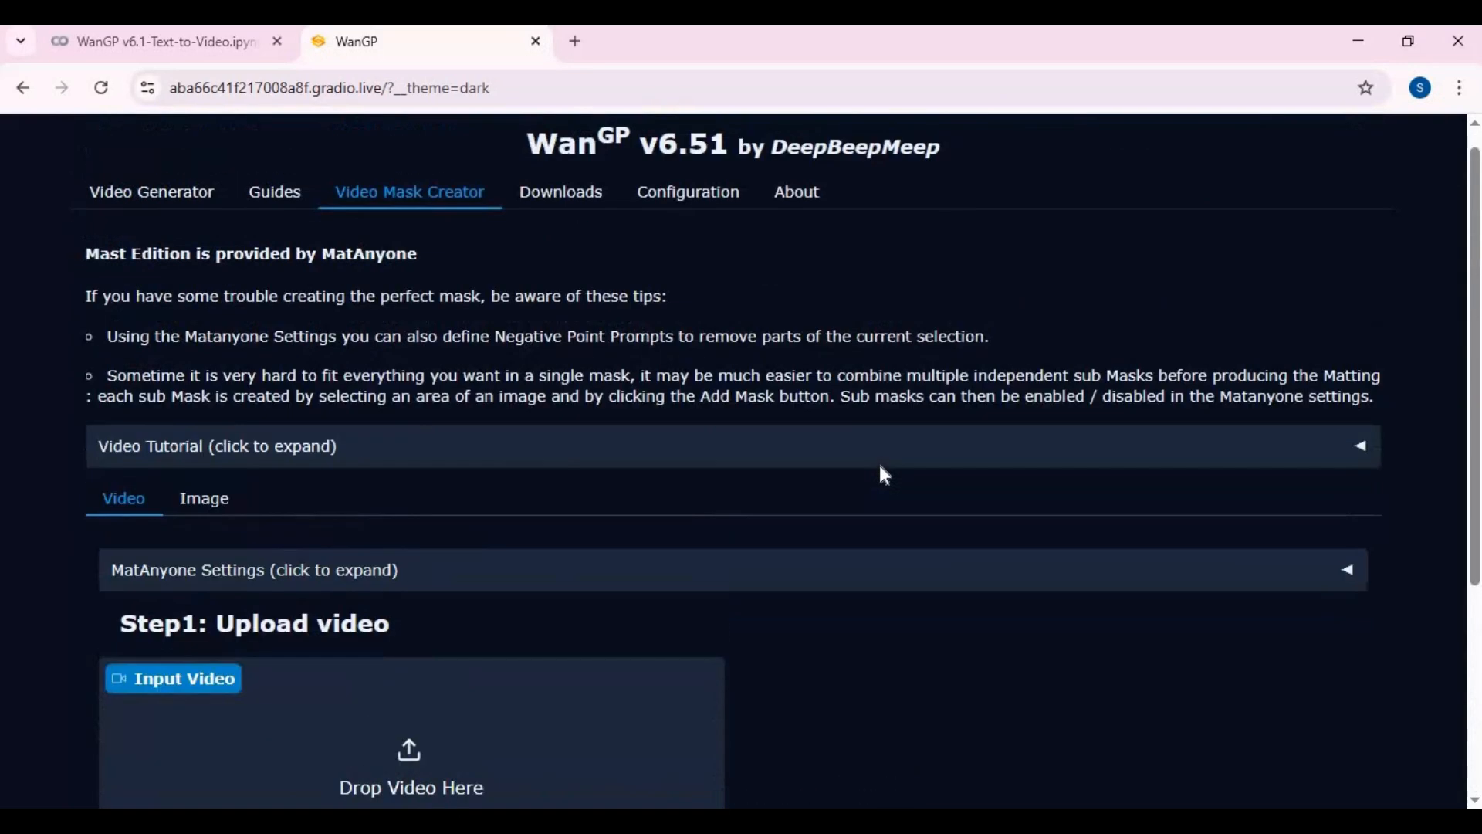
scroll("down", 3)
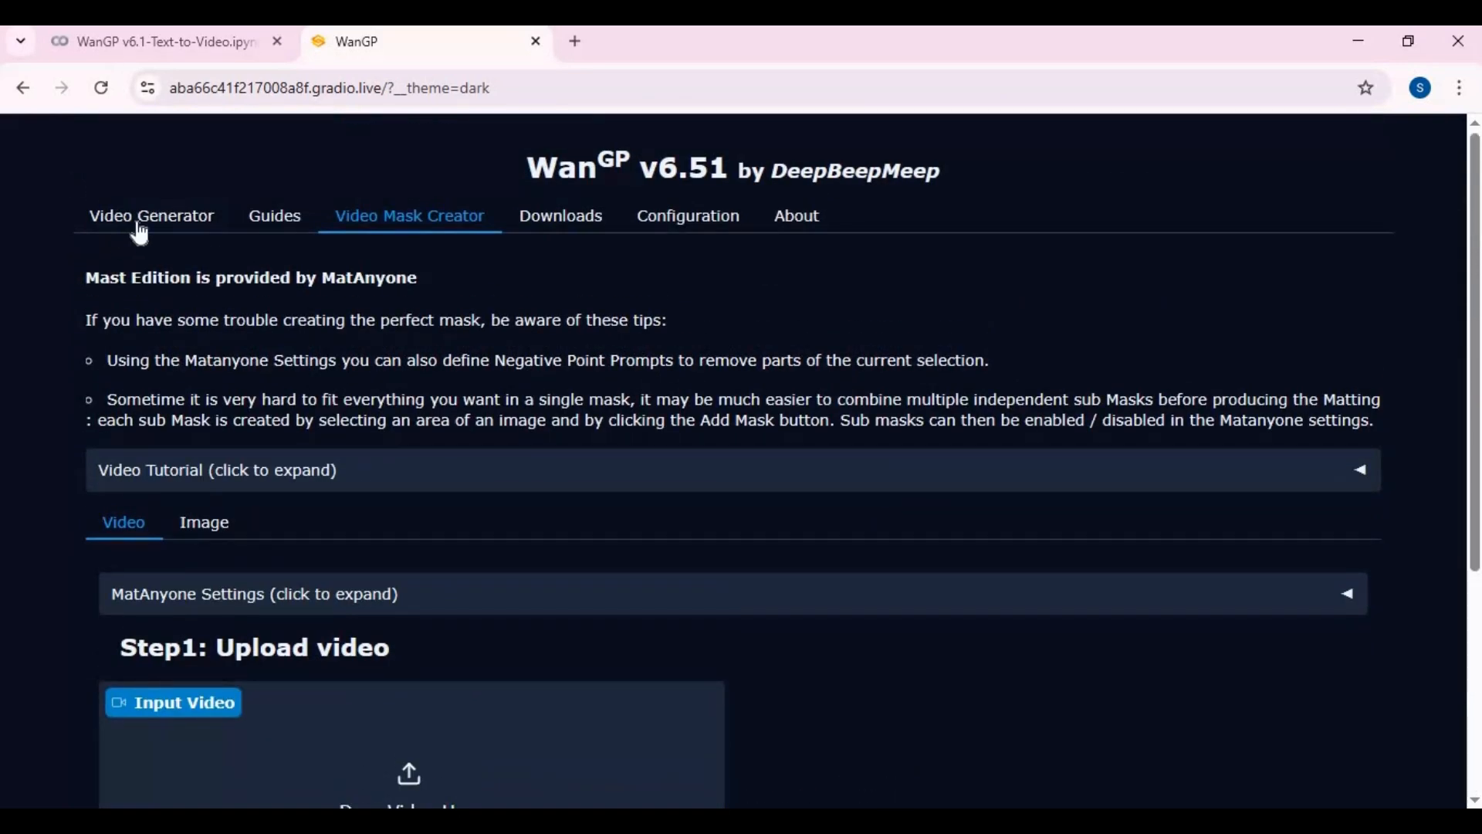
left_click(151, 215)
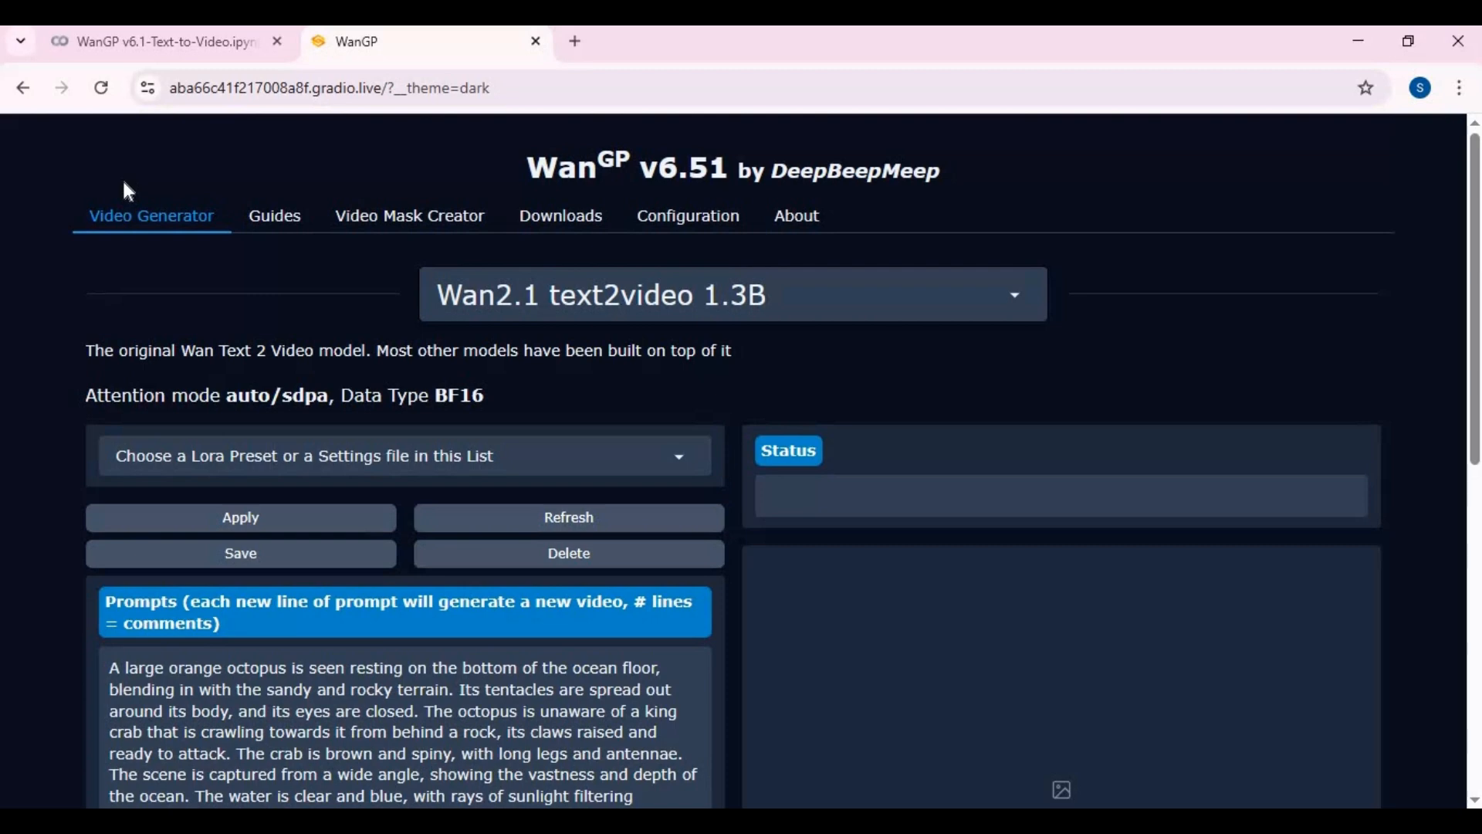
mouse_move(118, 180)
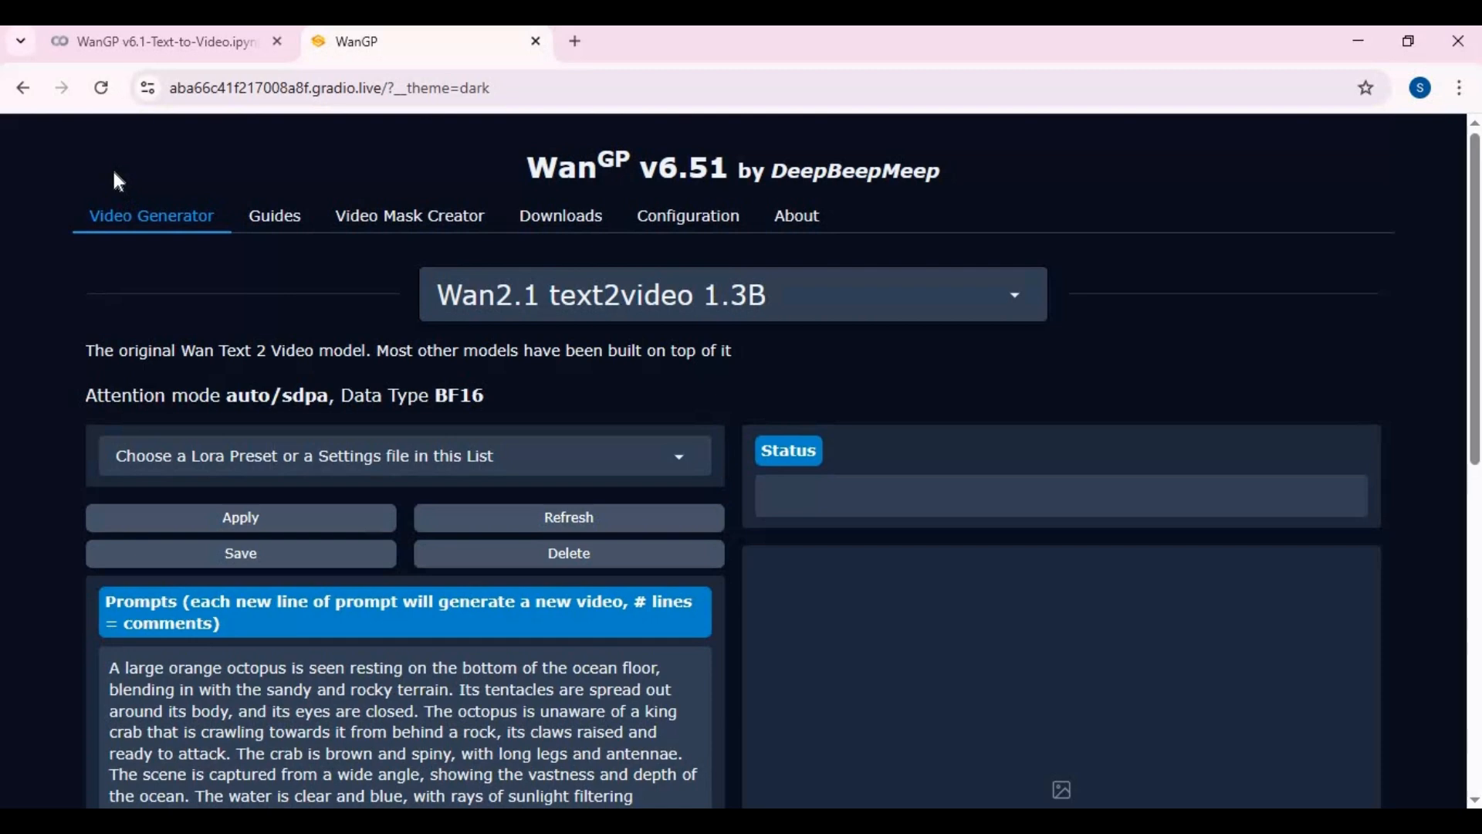
mouse_move(910, 447)
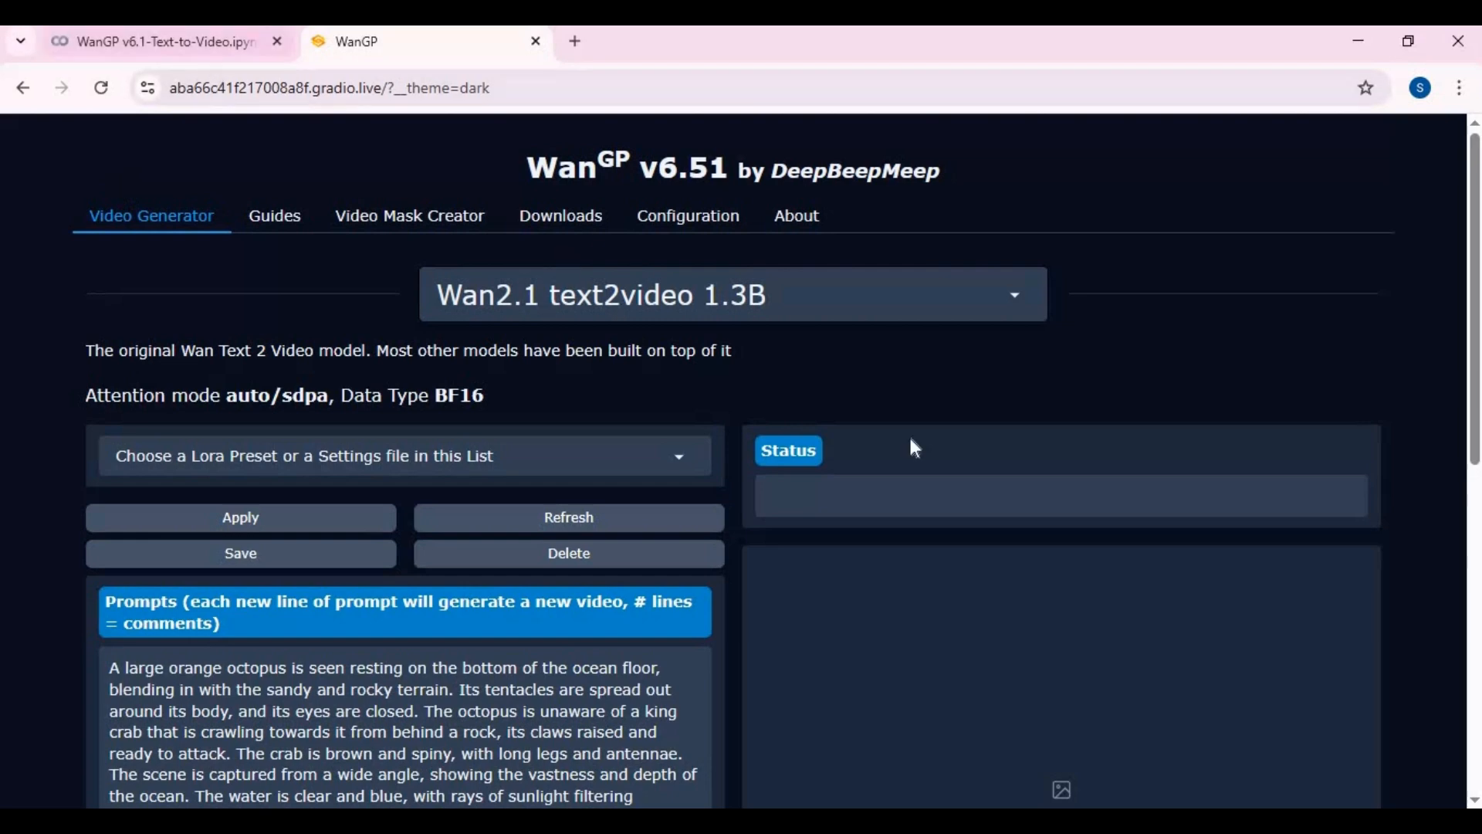
mouse_move(915, 426)
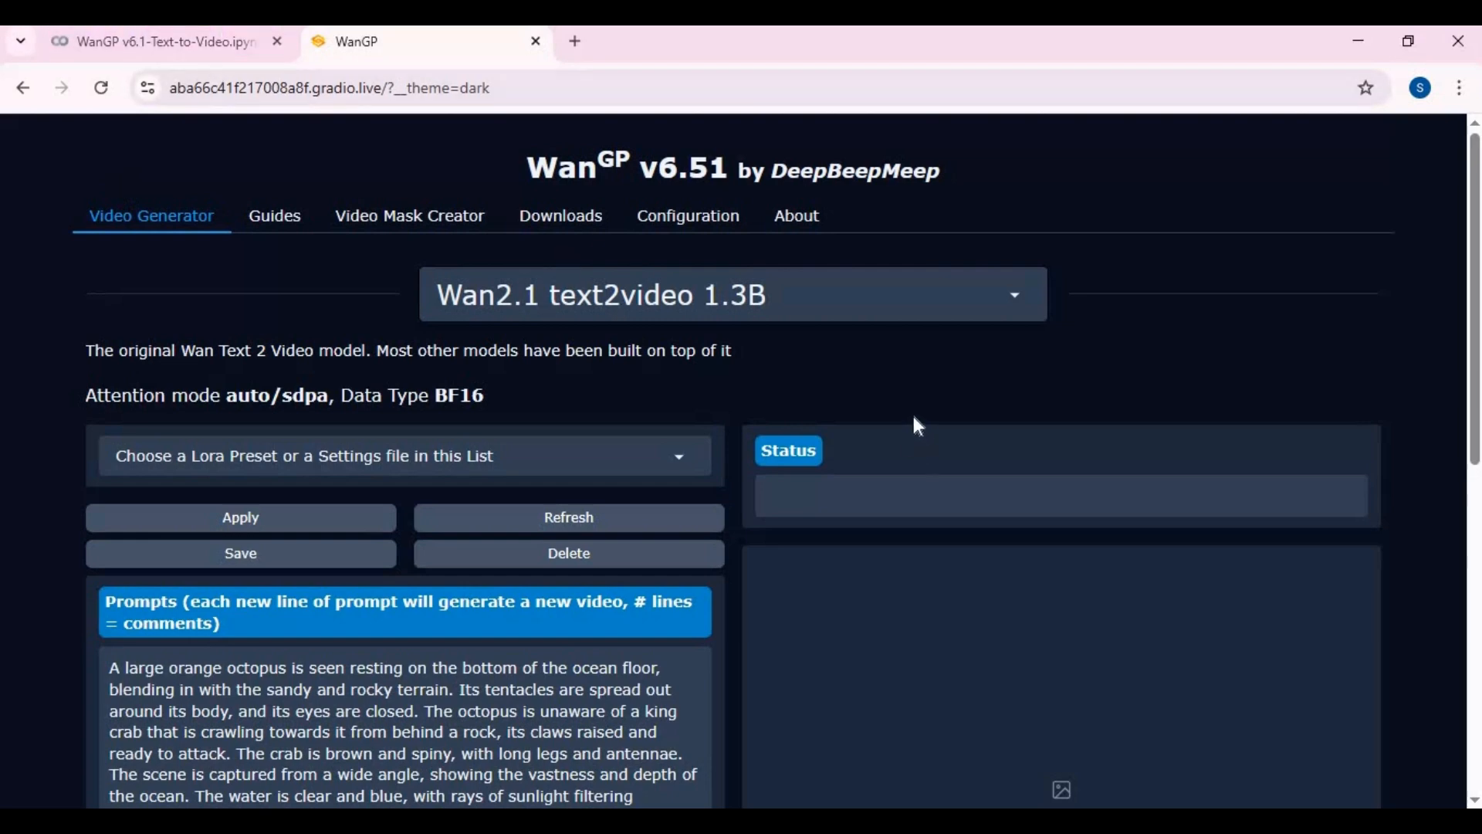
scroll("down", 3)
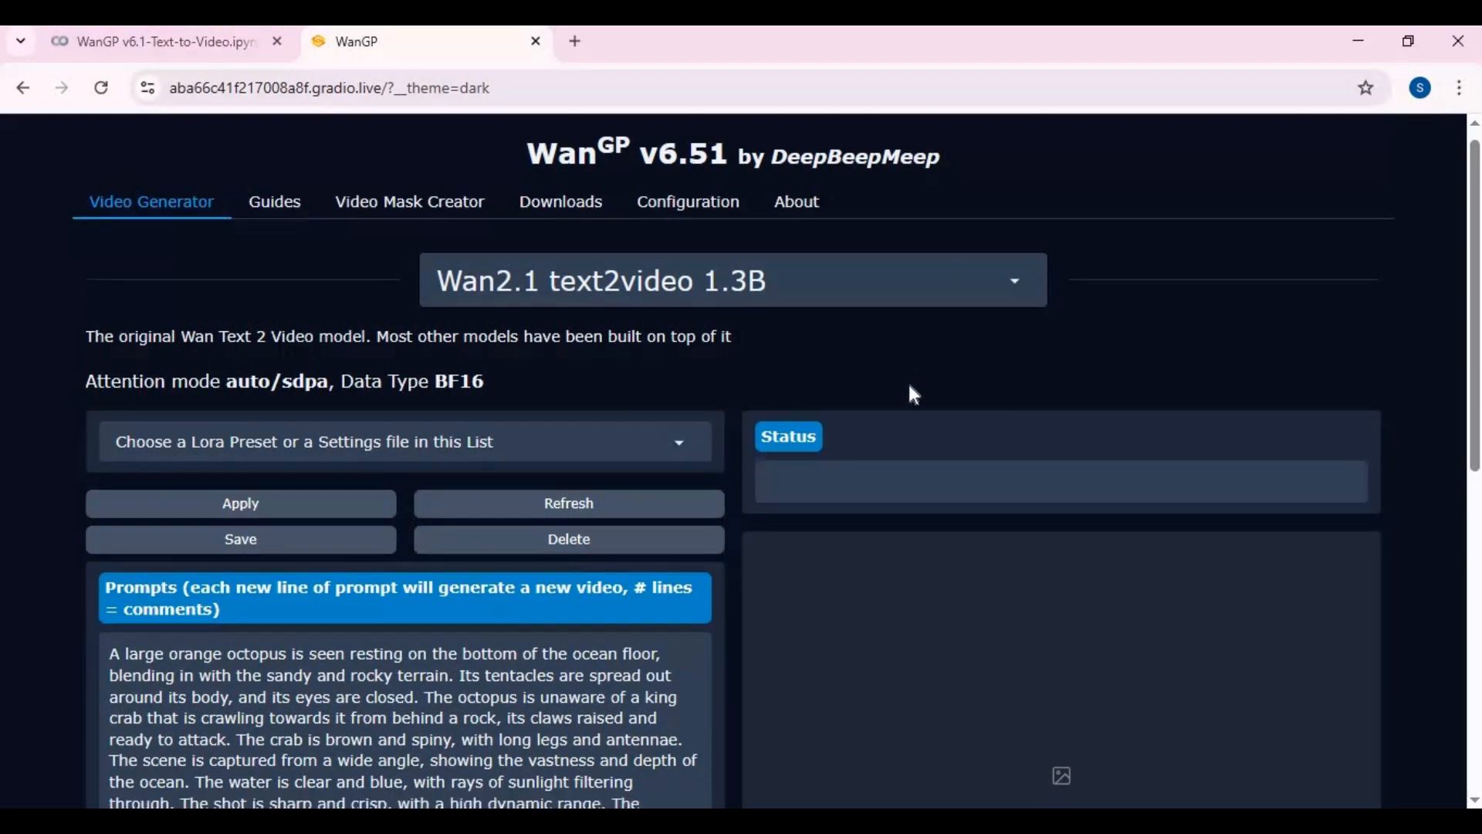
scroll("down", 3)
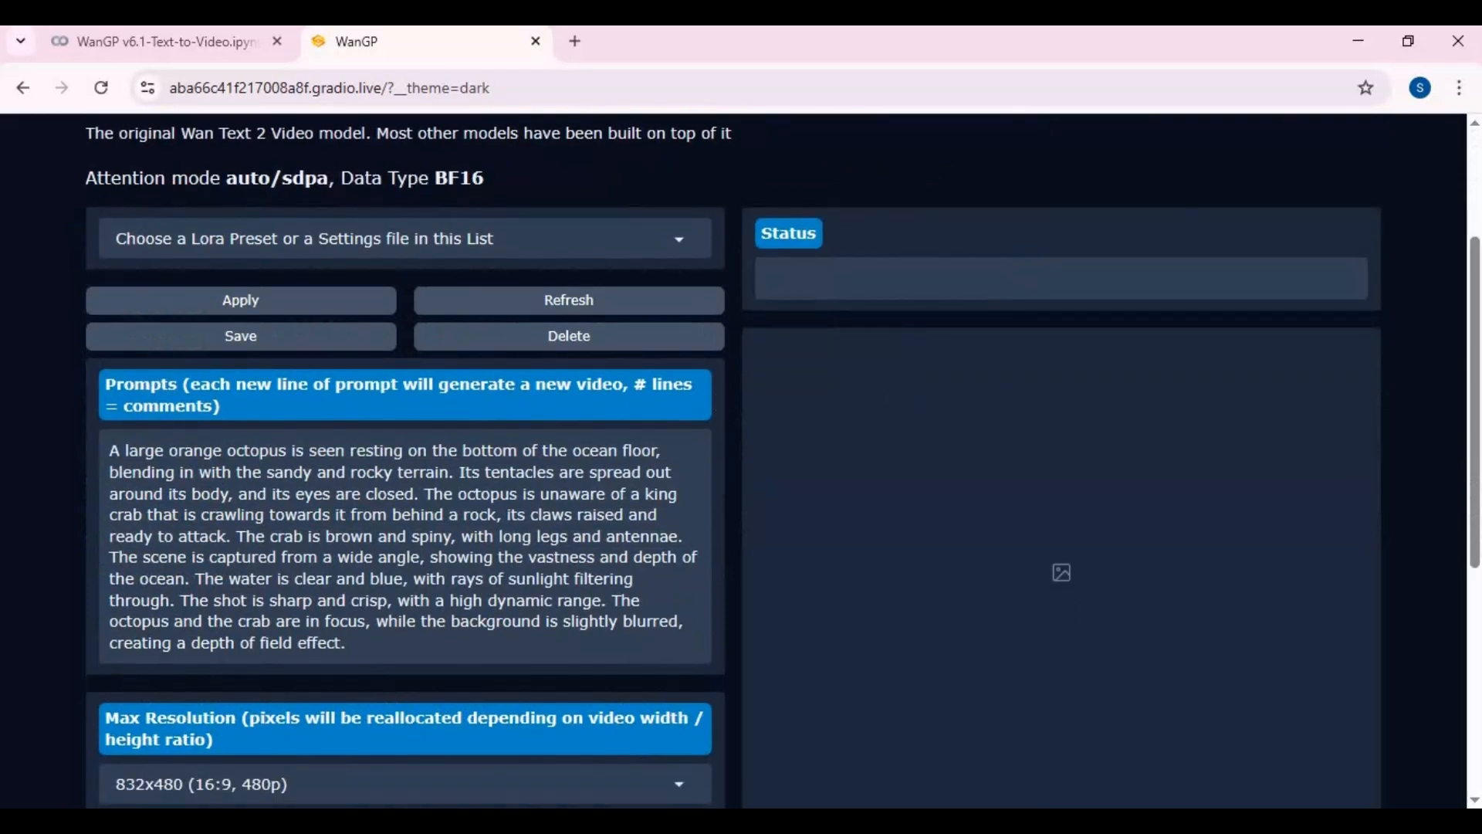
left_click_drag(274, 621, 345, 642)
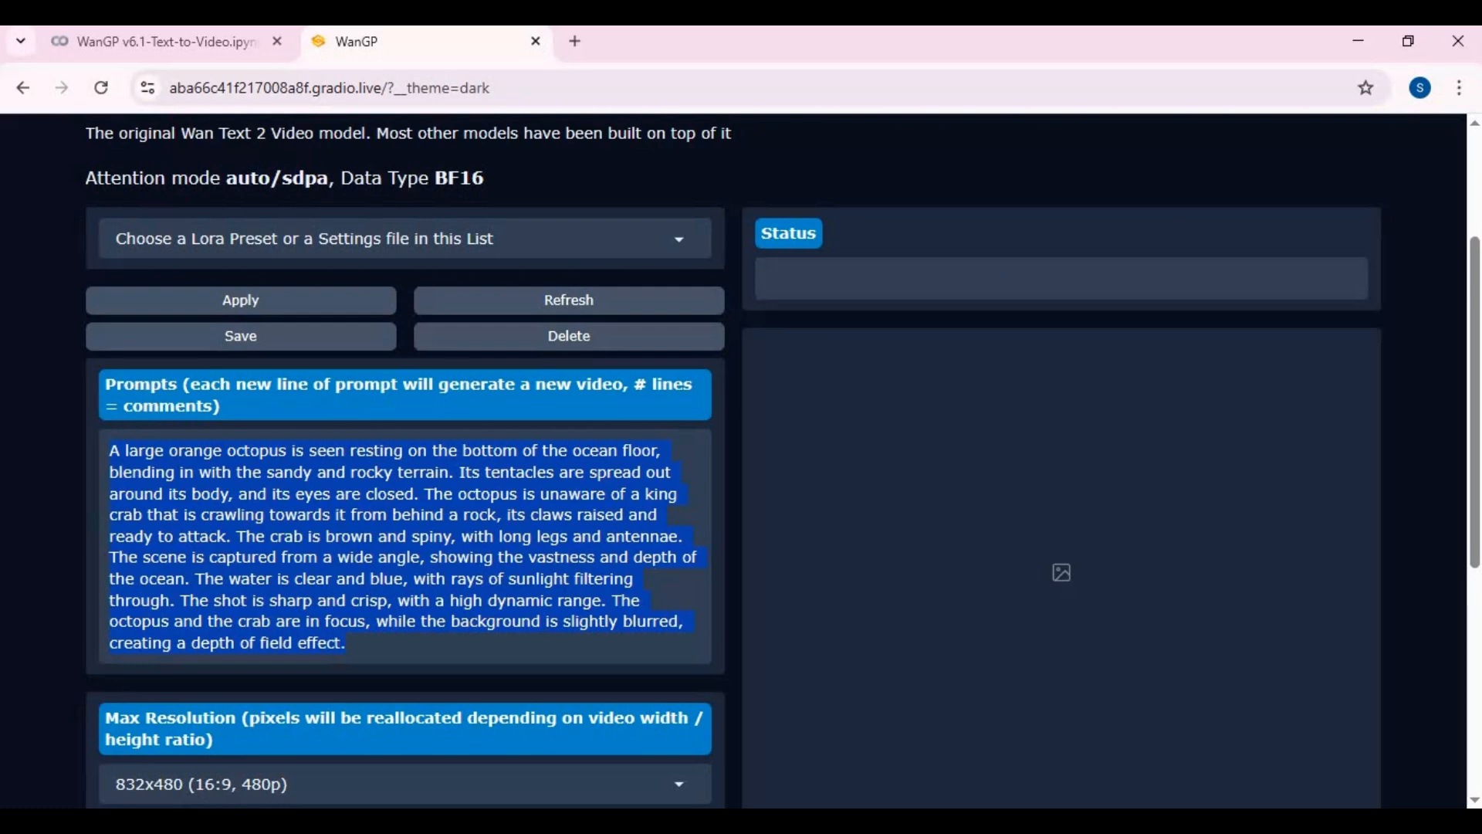
Look over the Lora presets list, then choose 512x512 (1:1, 480p) as Max Resolution
left_click(401, 239)
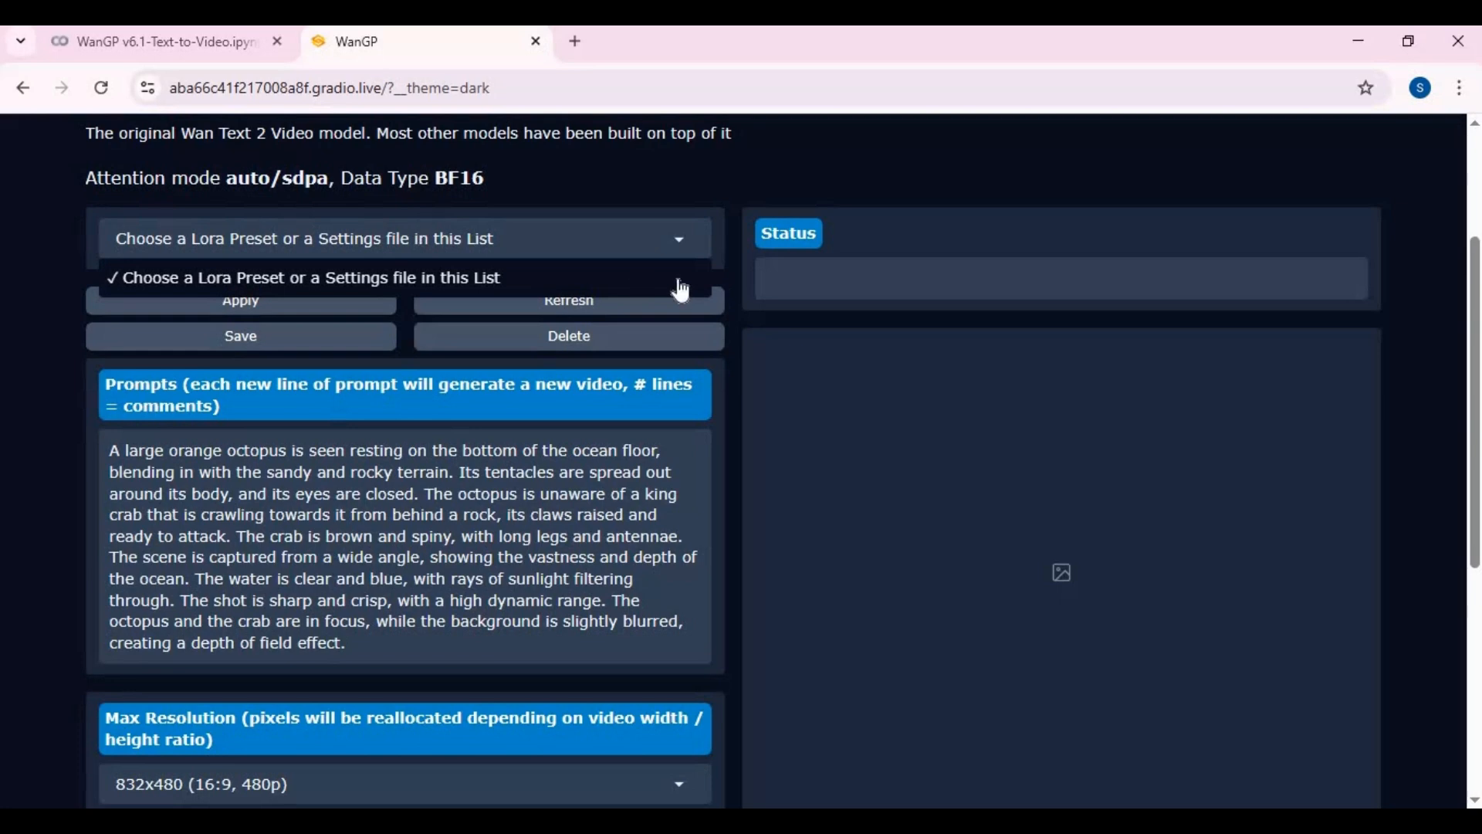
scroll("down", 3)
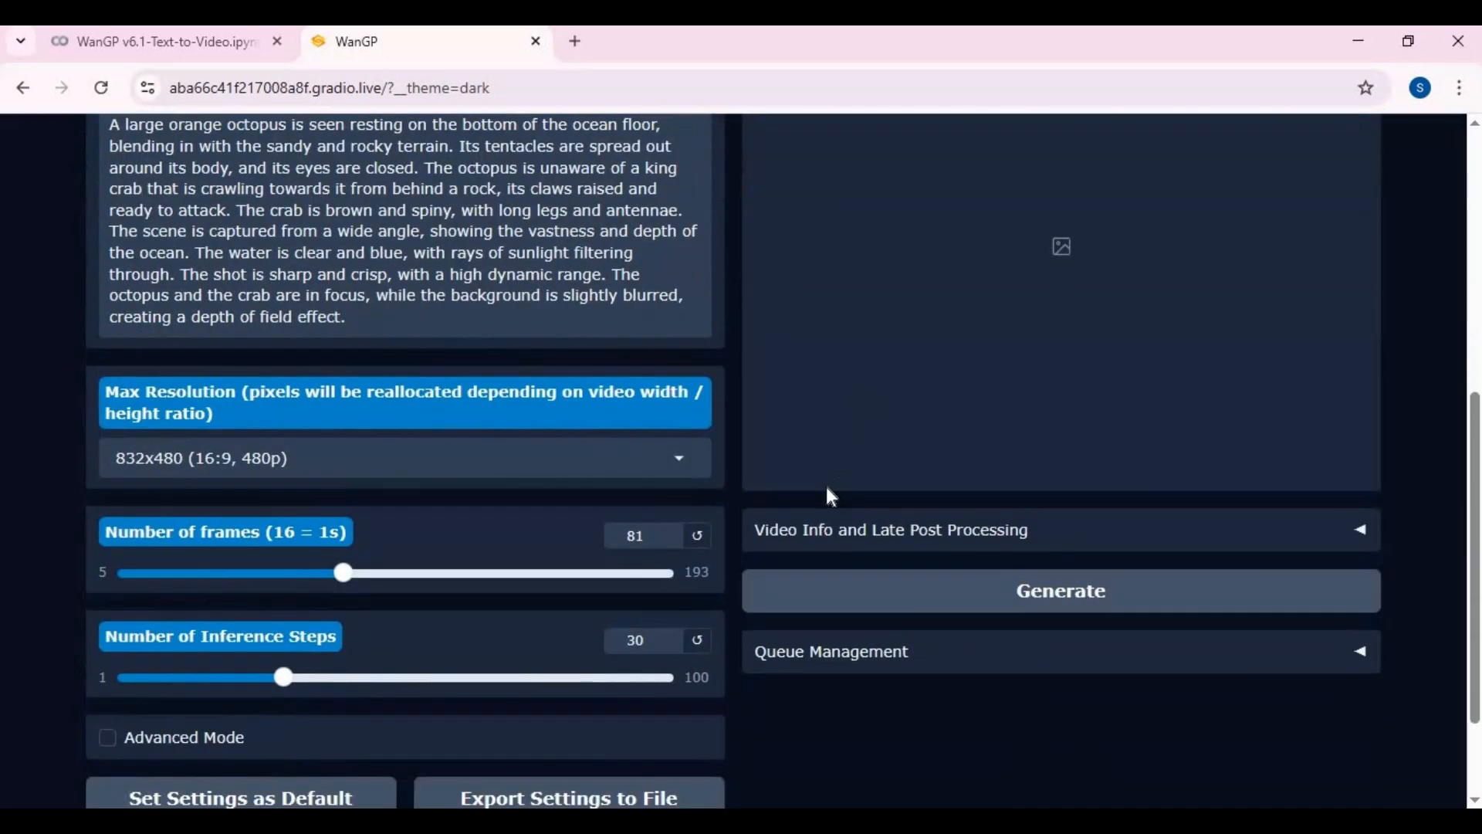
scroll("down", 3)
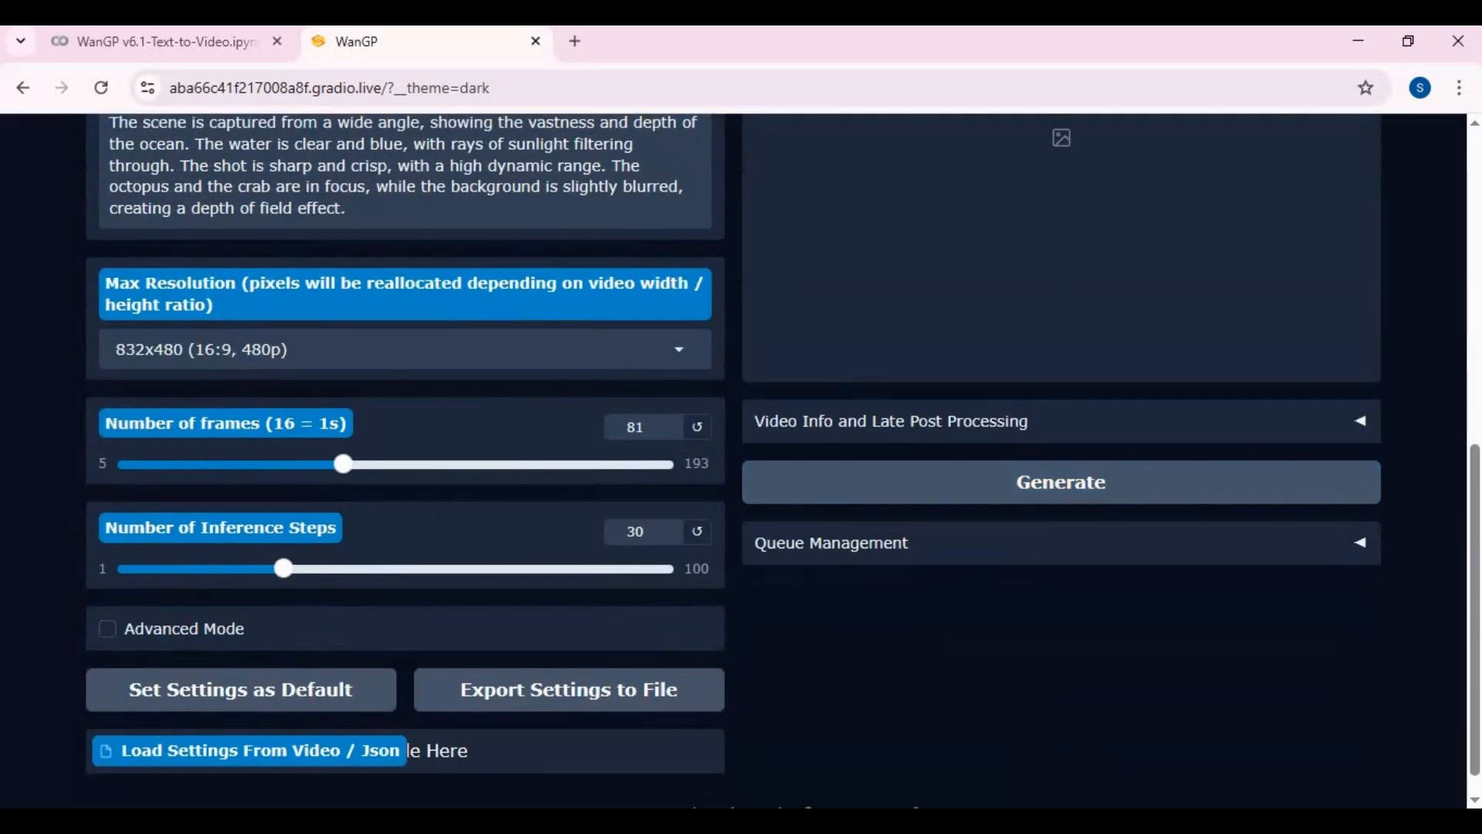
left_click(403, 349)
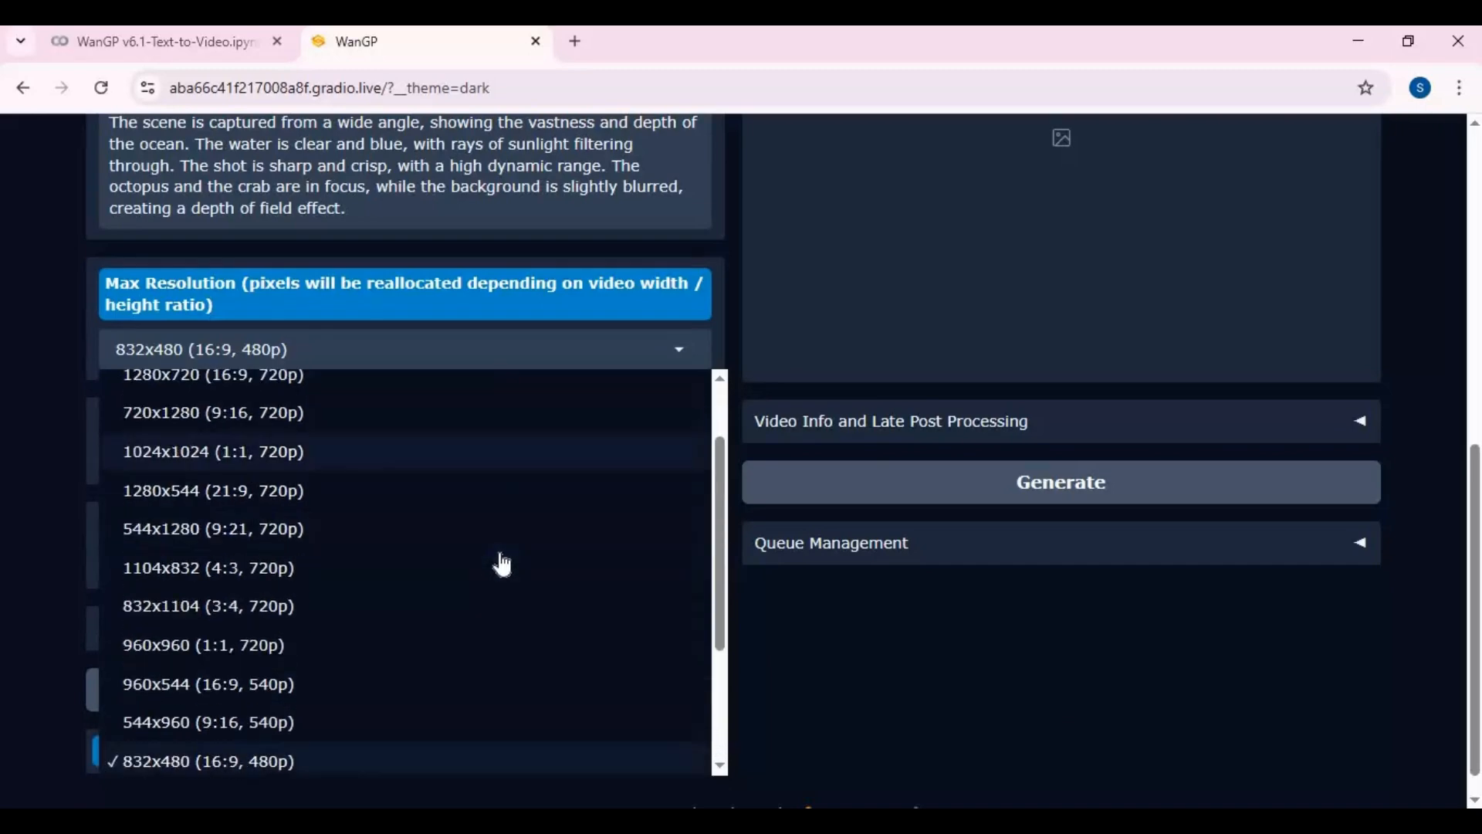
scroll("down", 3)
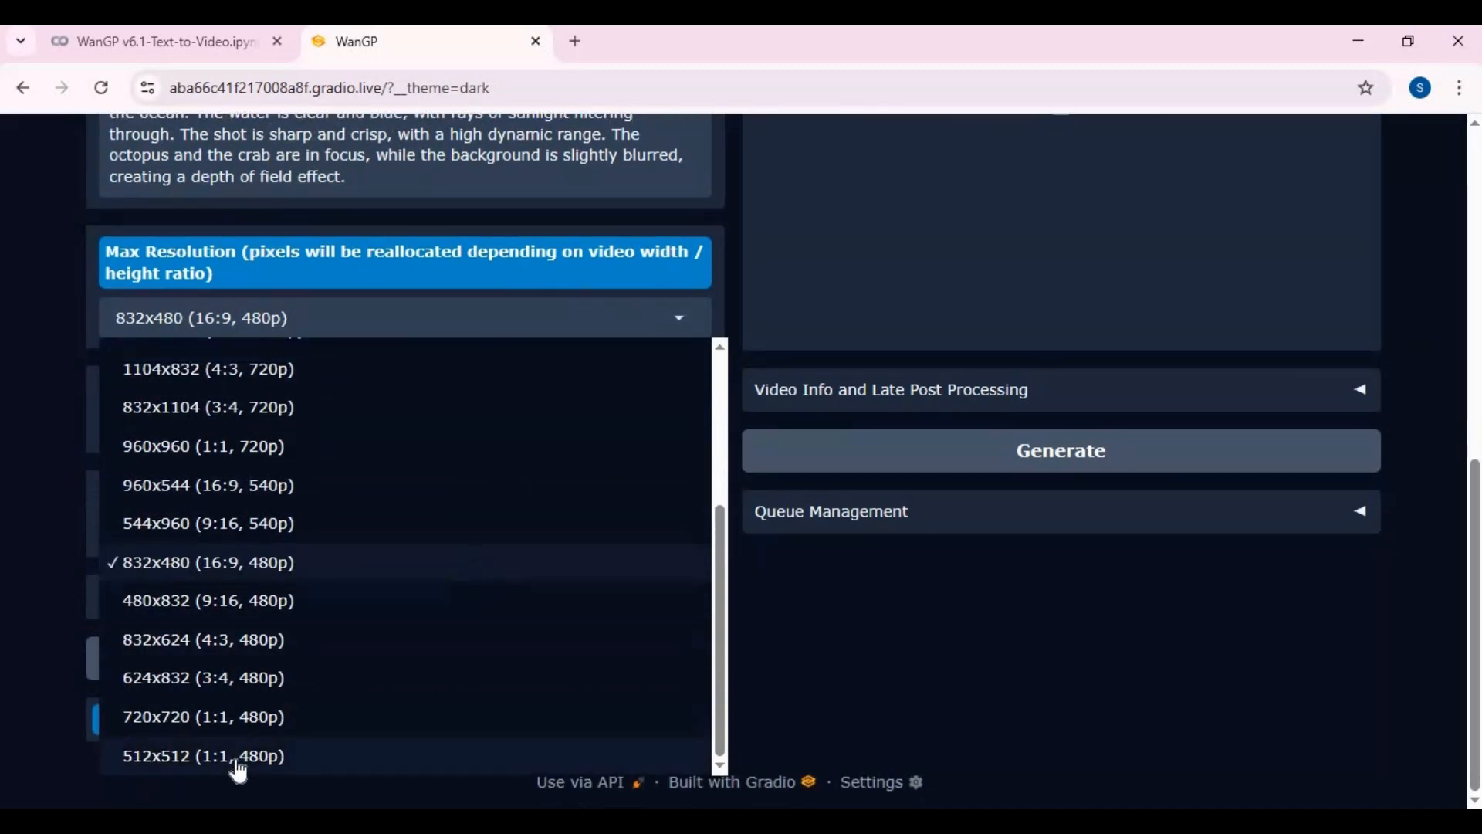
left_click(203, 755)
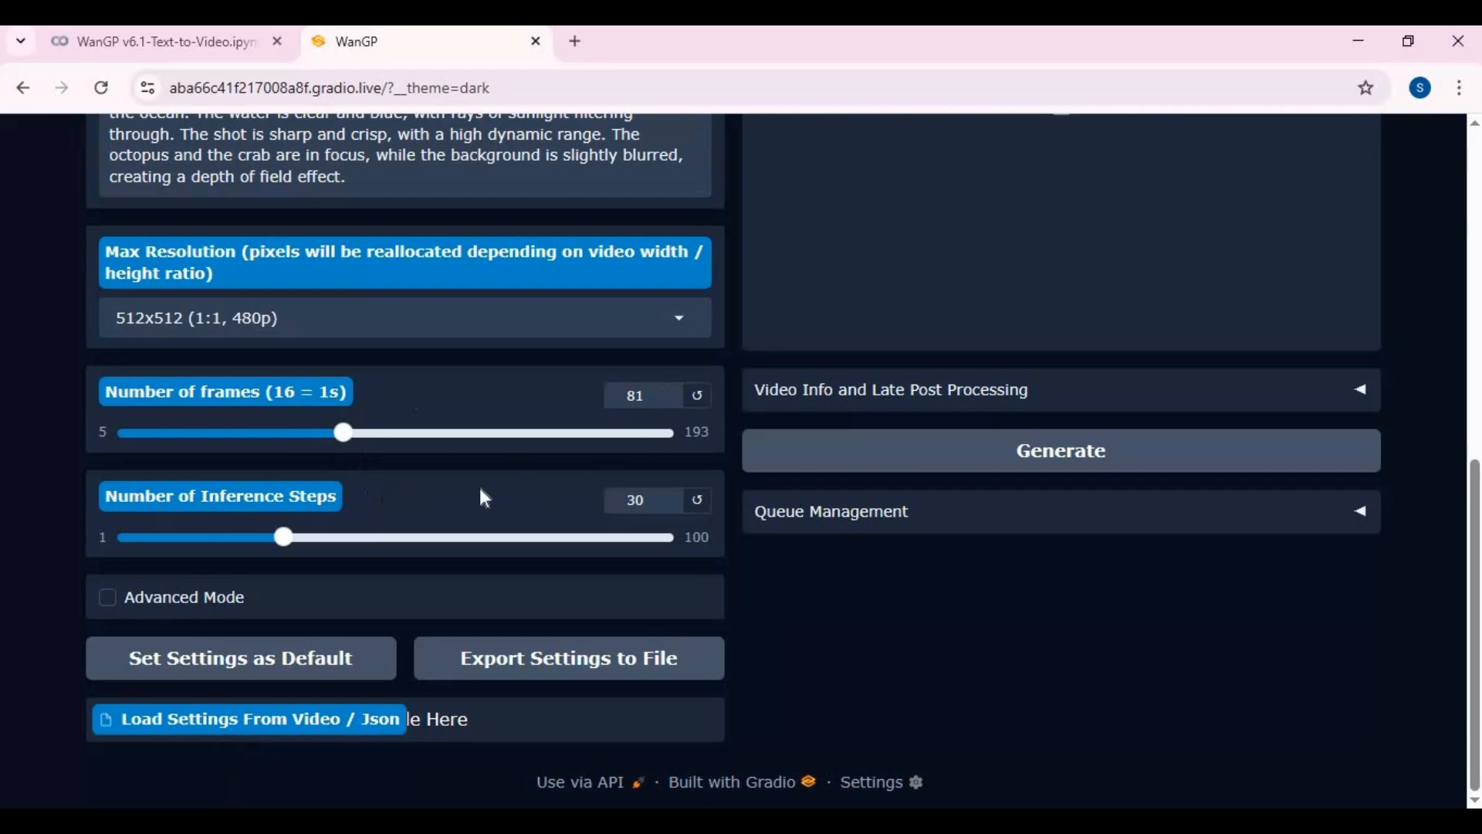
Set Number of Inference Steps to 9 and enable Advanced Mode
left_click_drag(282, 537, 197, 538)
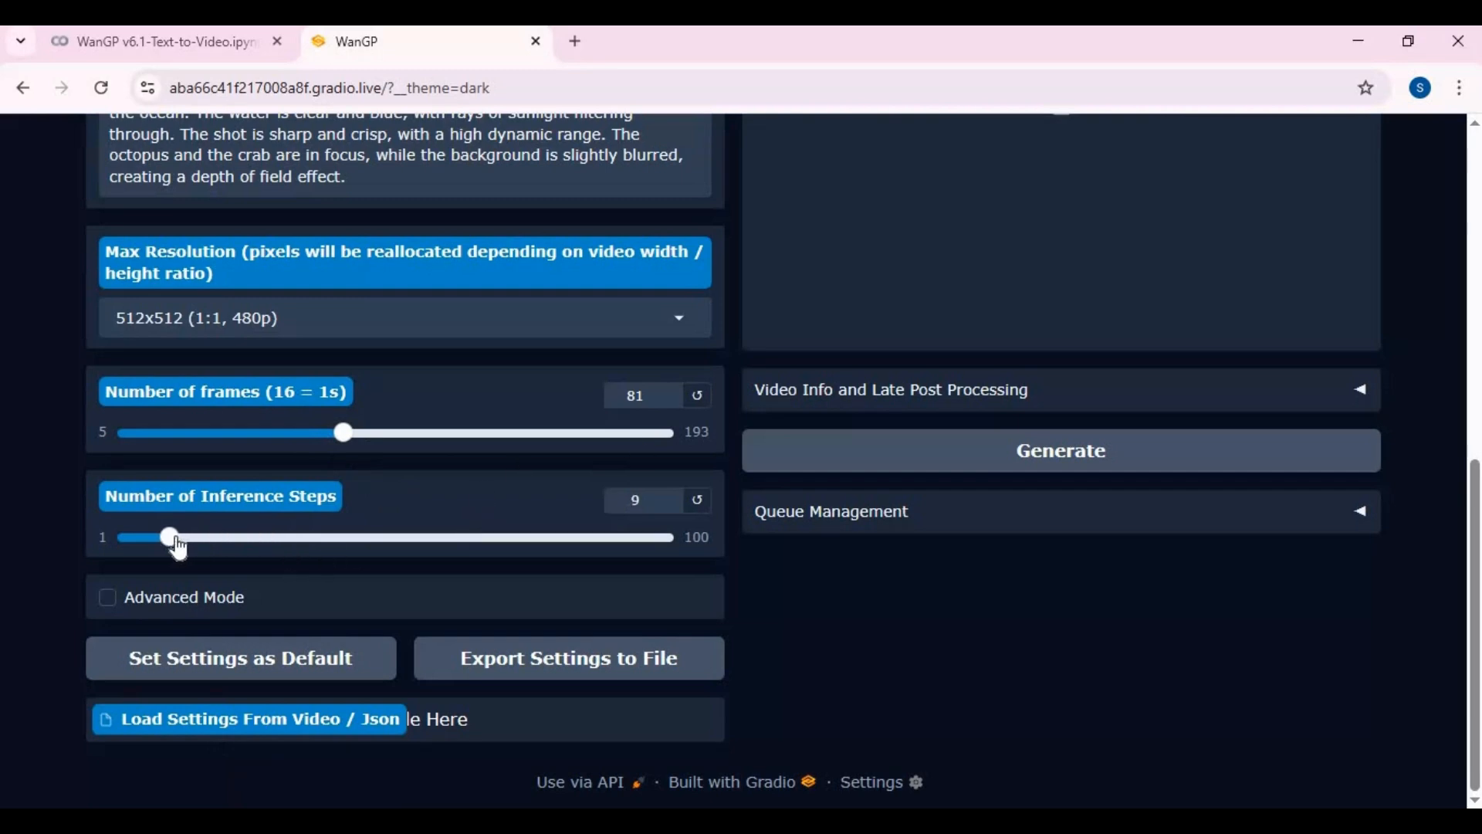
left_click(106, 597)
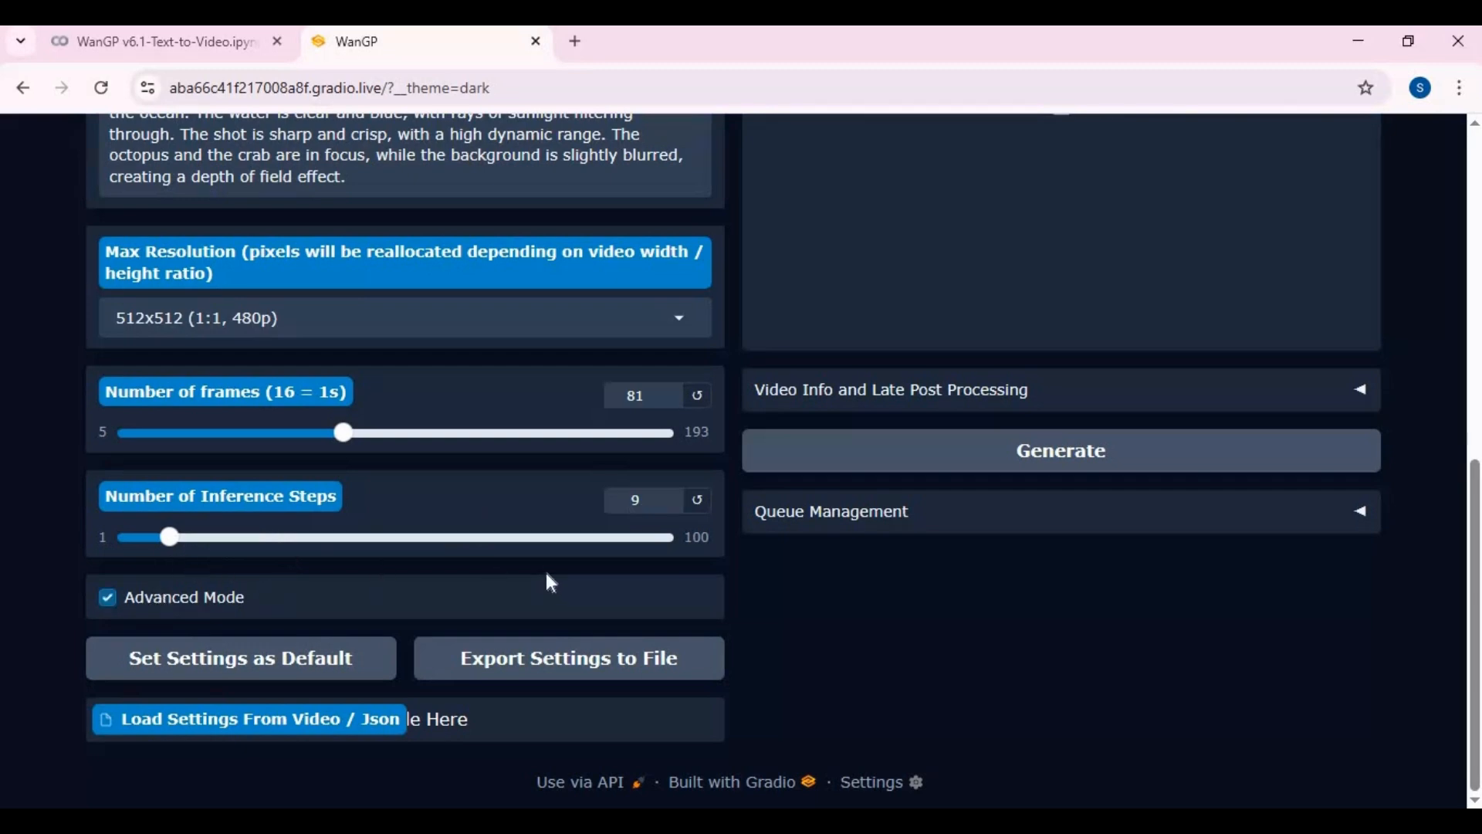
scroll("down", 3)
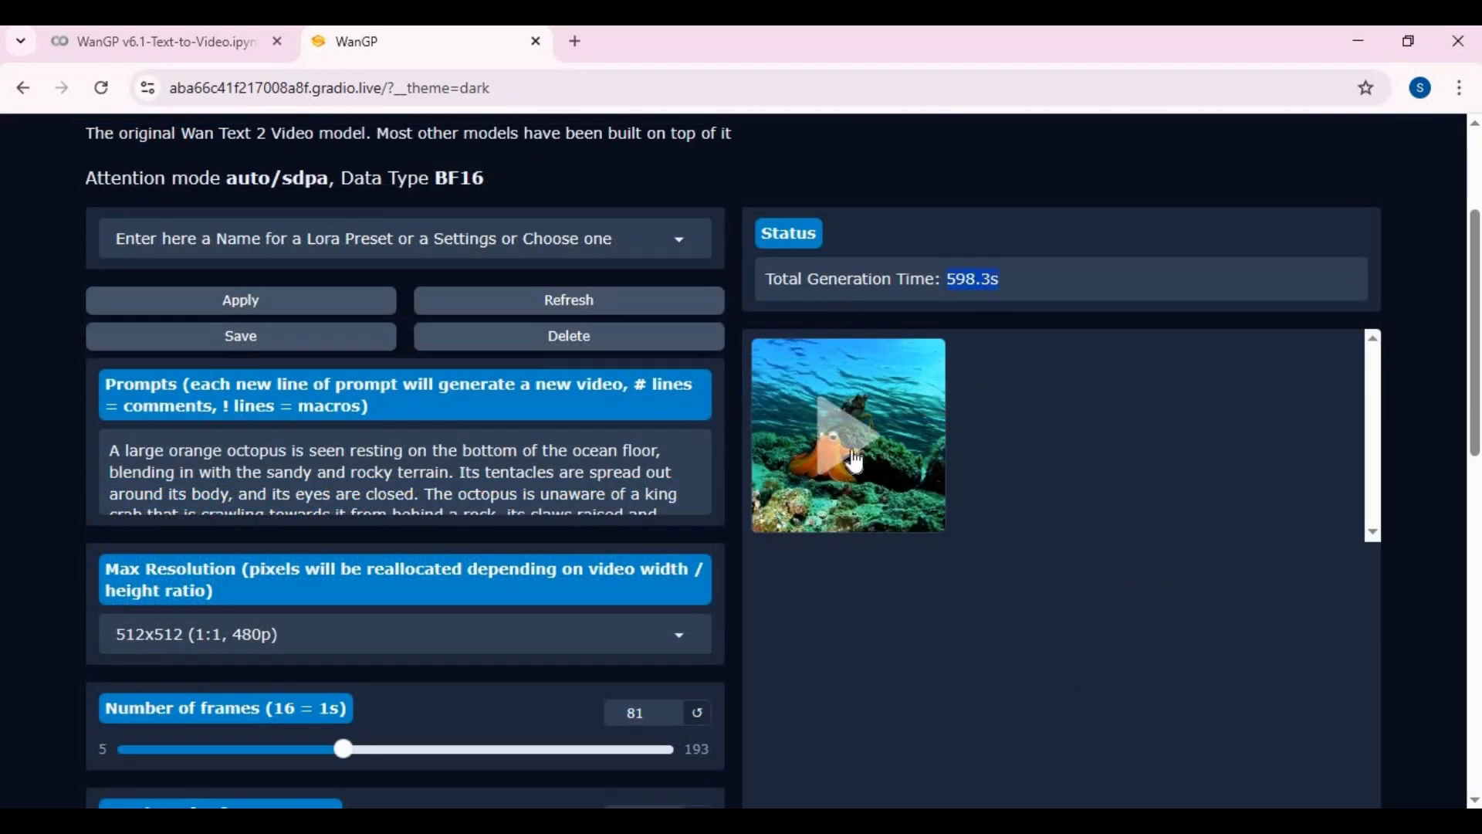
Play the 5-second octopus-and-crab video from the output thumbnail
left_click(847, 434)
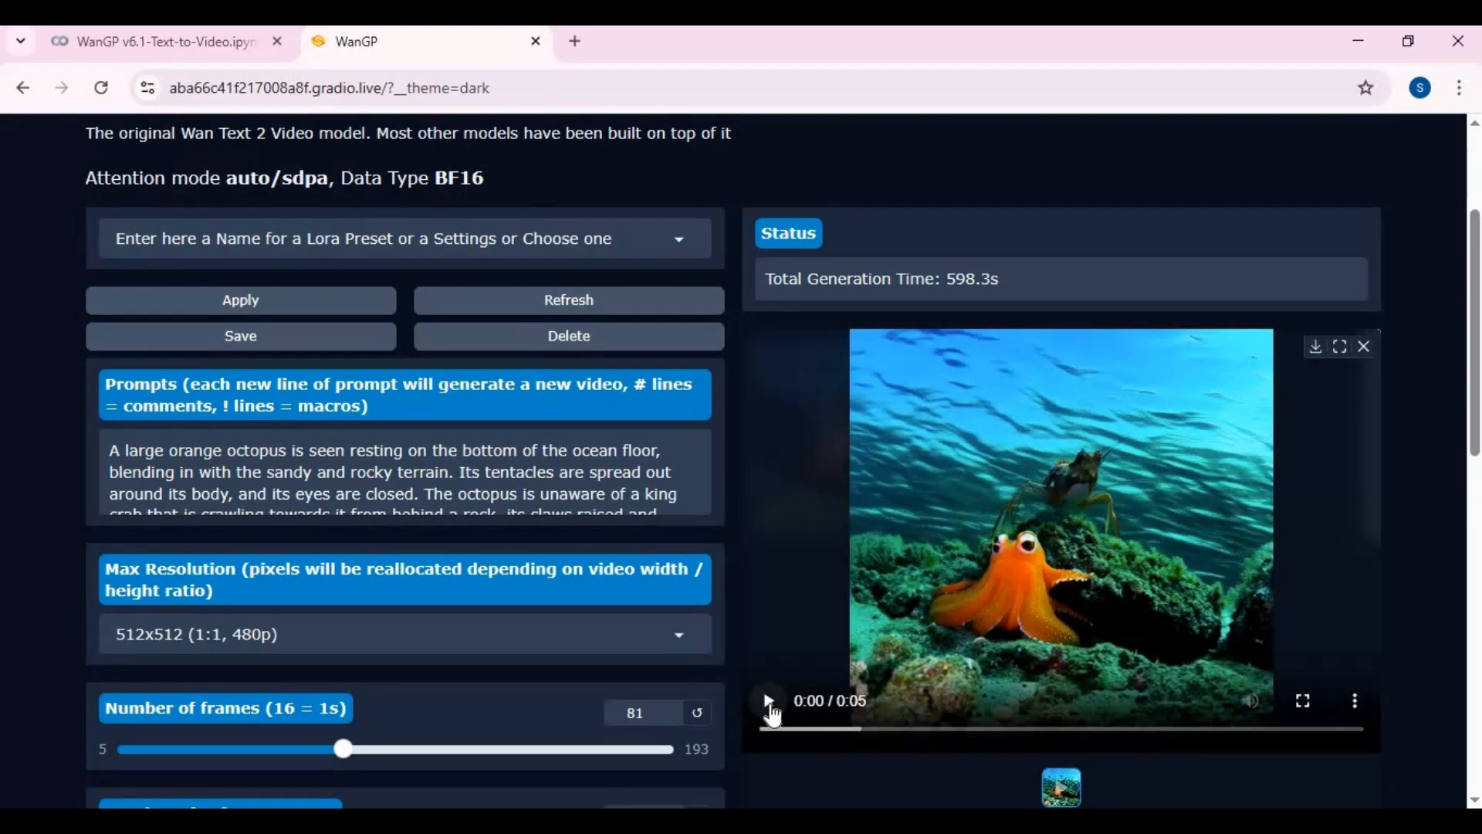
left_click(767, 700)
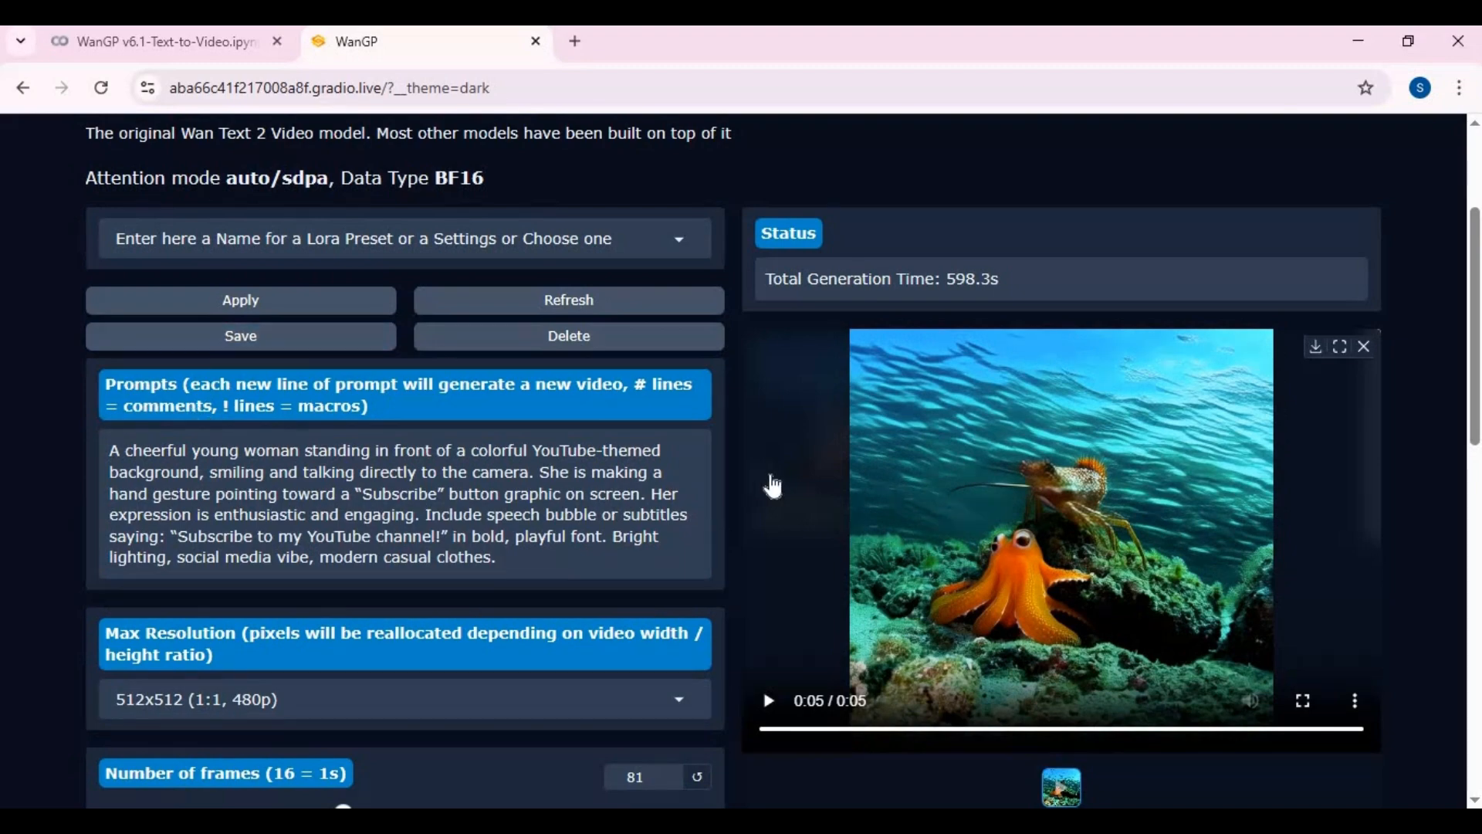
scroll("down", 3)
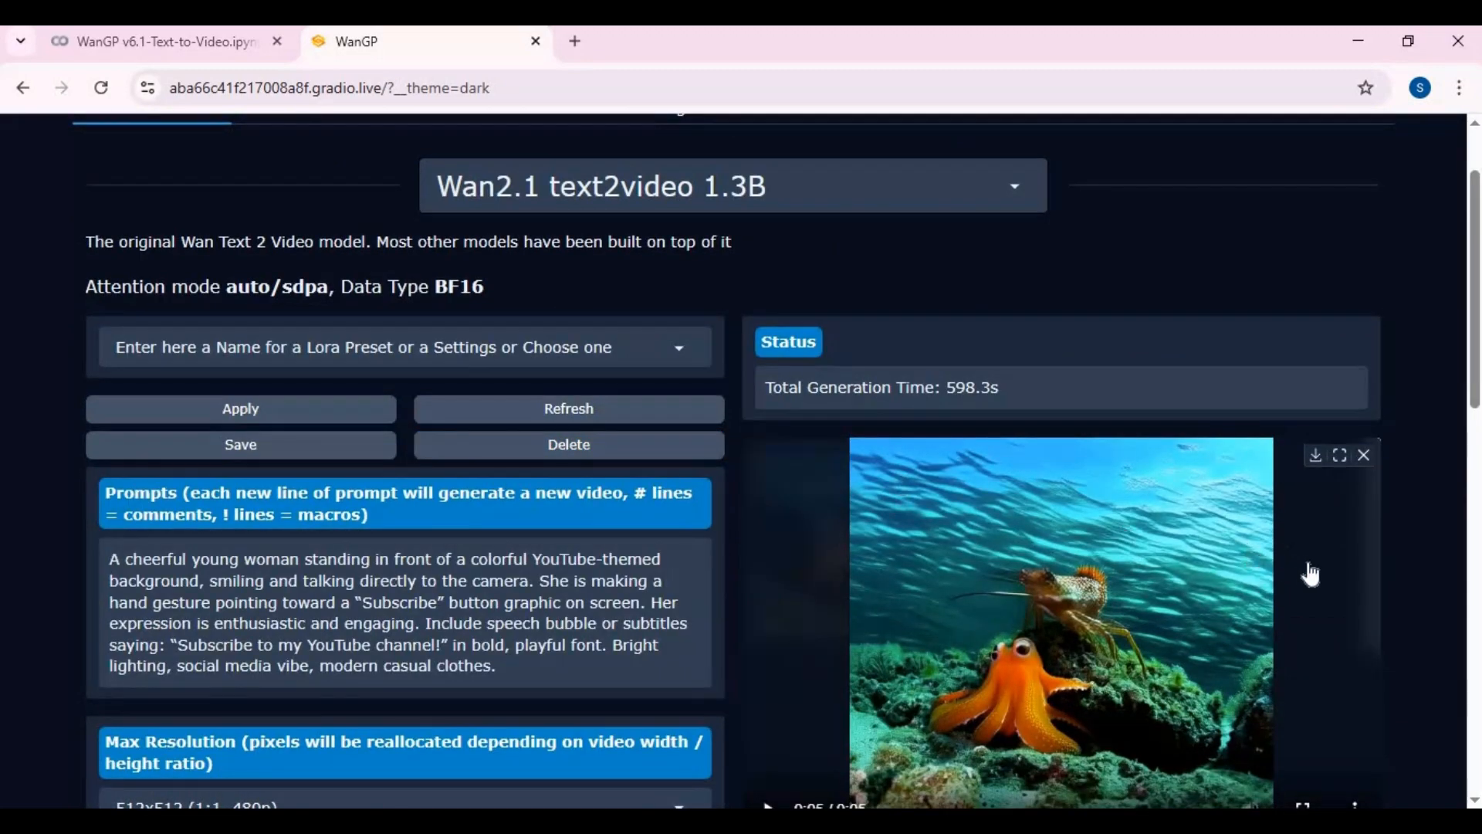
mouse_move(1320, 575)
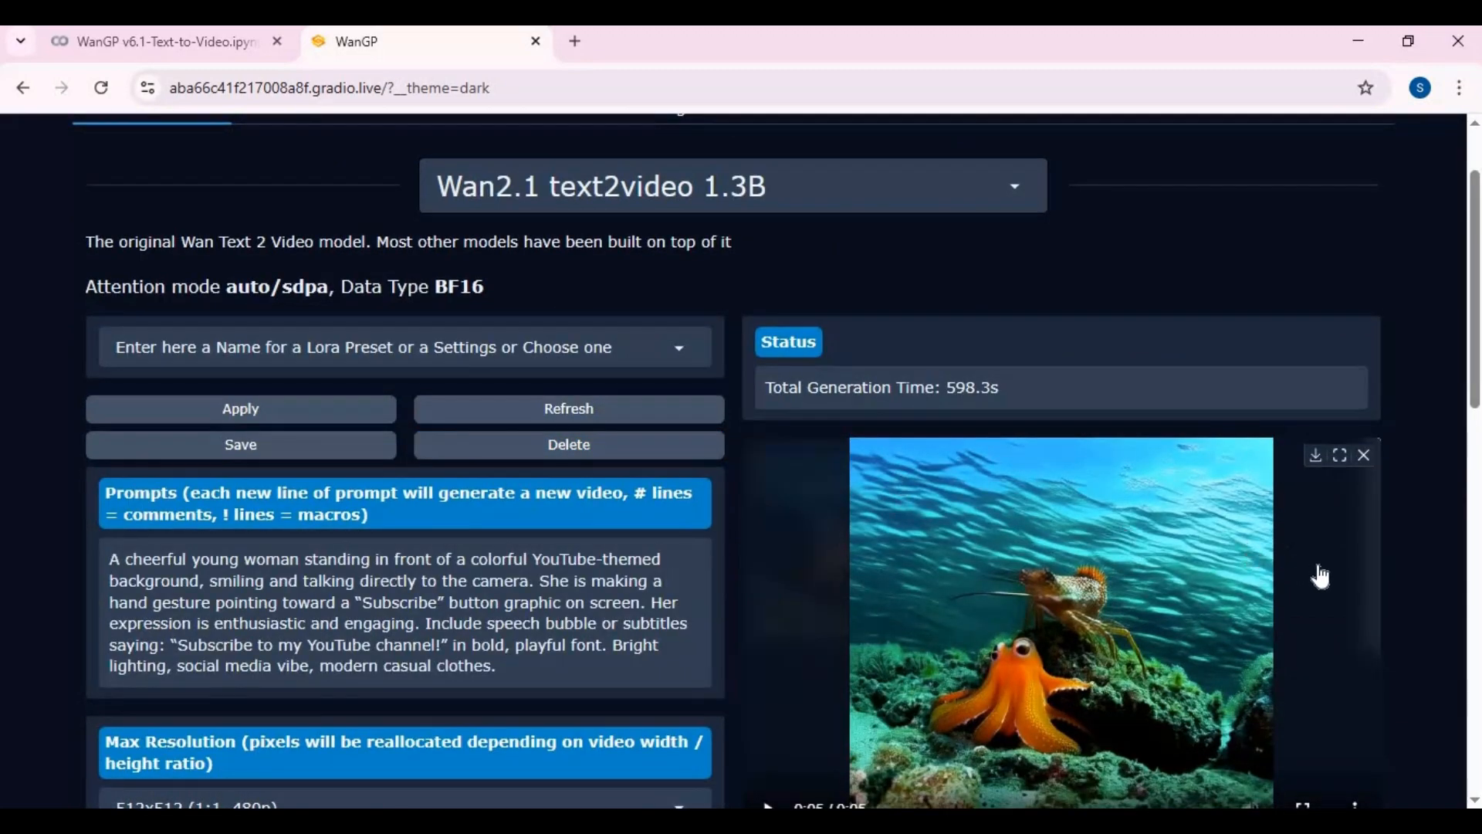
Scroll down while the smiling-woman video generates, finishing in 314.1 seconds
scroll("down", 3)
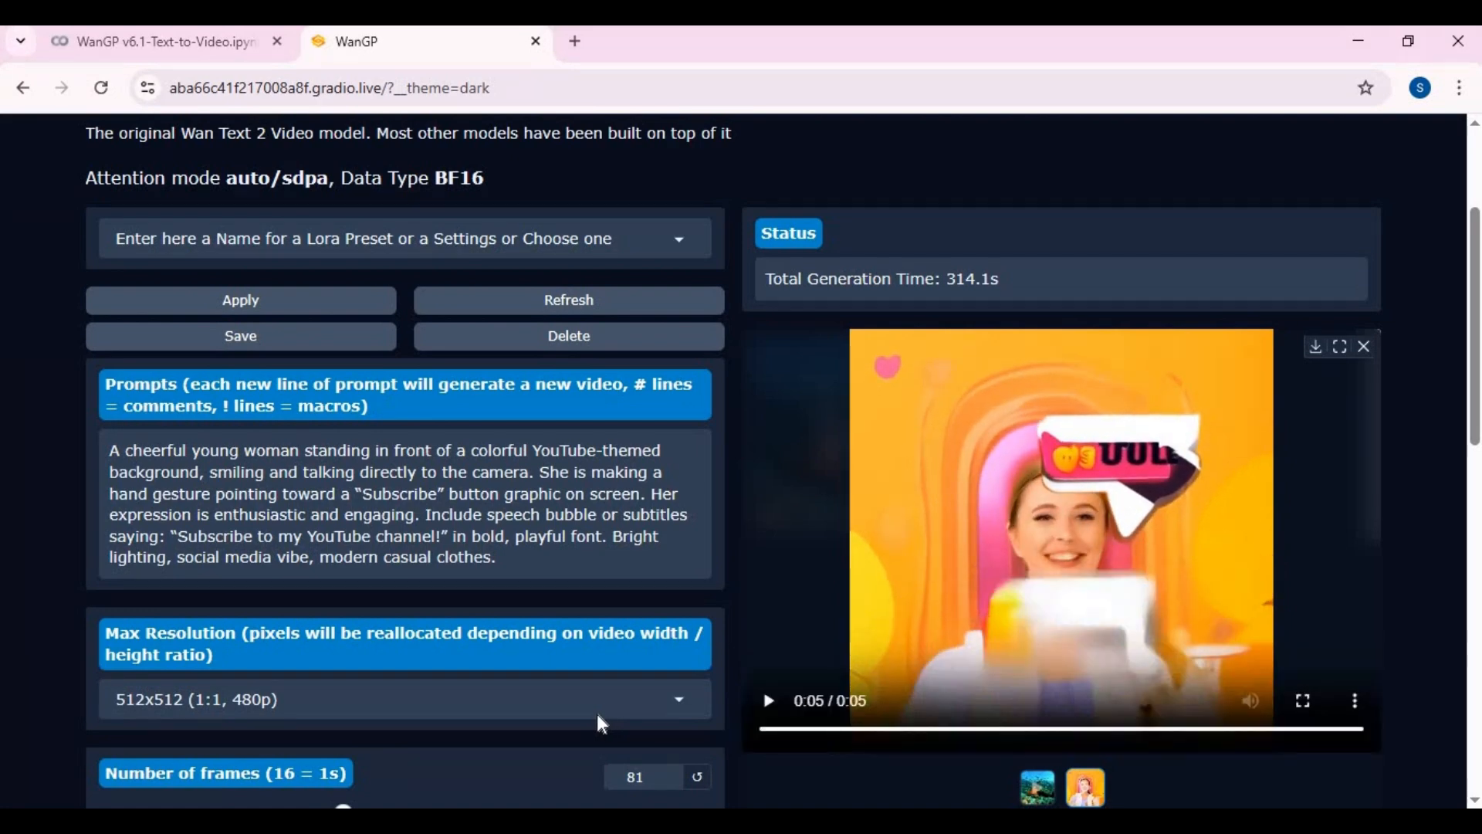
Expand the Max Resolution dropdown, showing 1080p down to 480p sizes
left_click(397, 699)
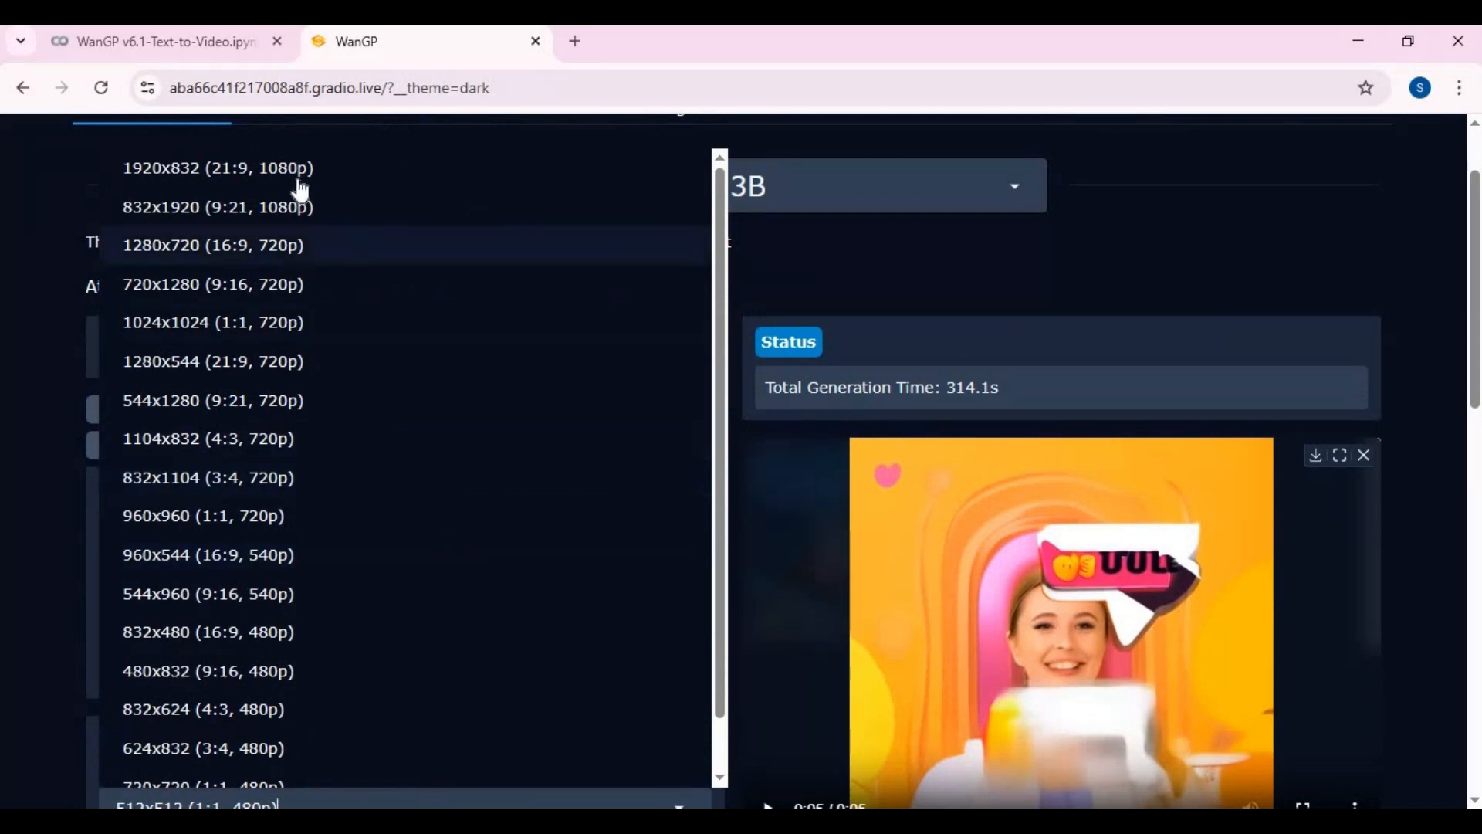
mouse_move(364, 463)
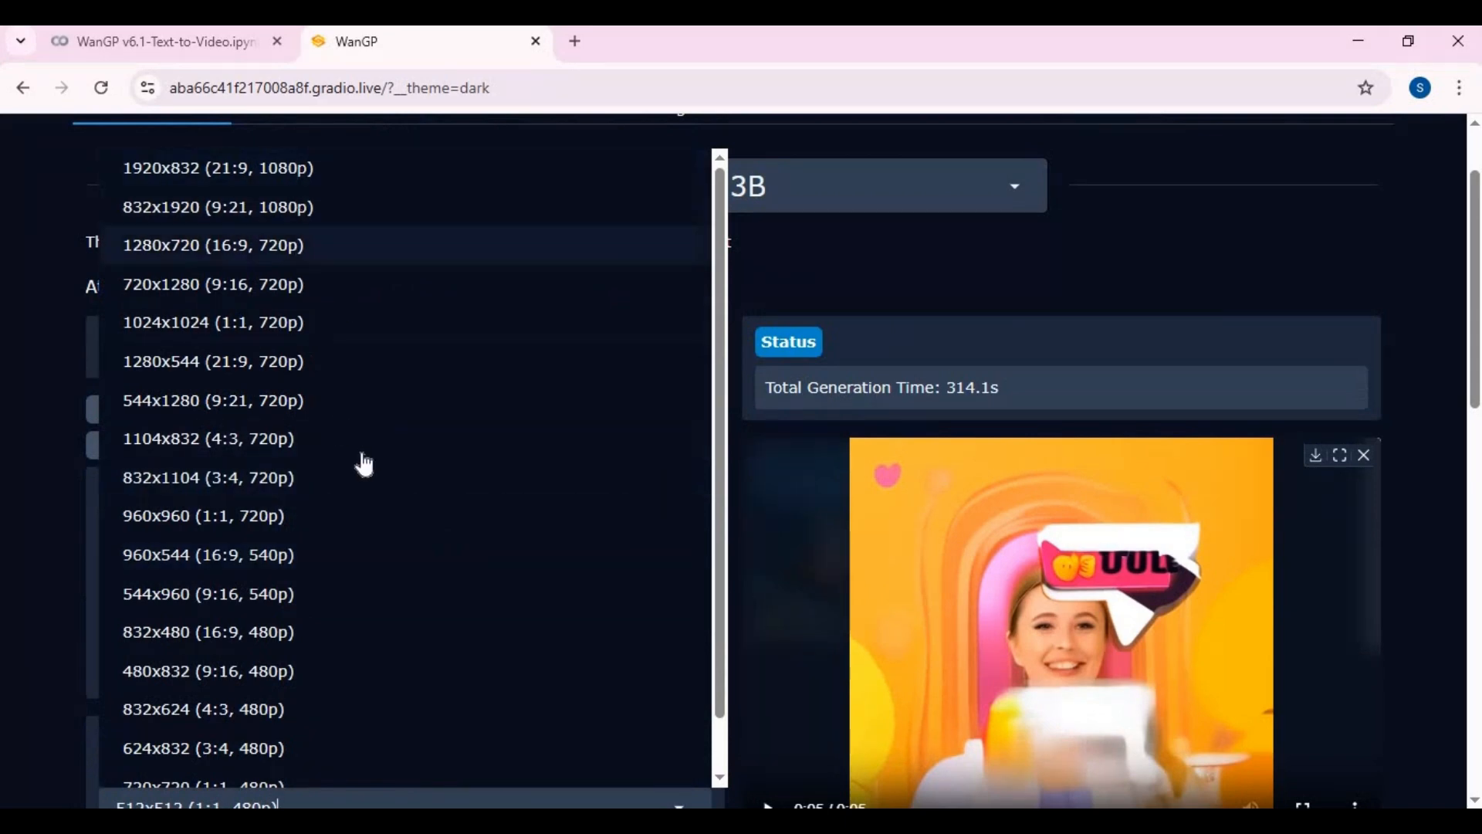